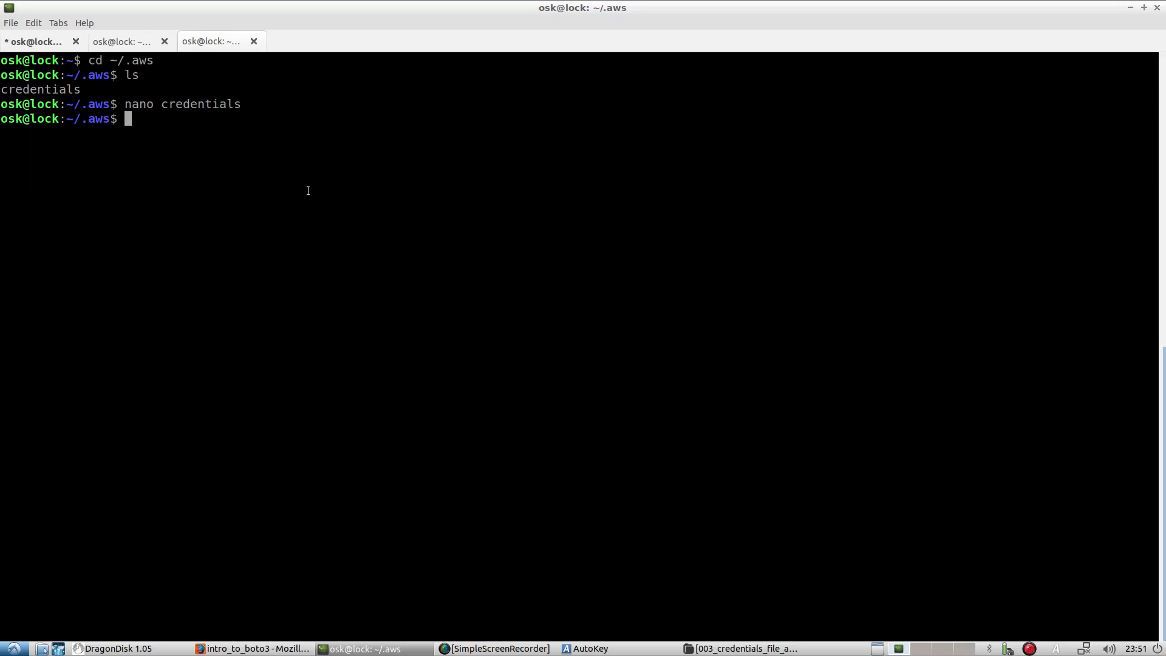
Bring the intro_to_boto3 notebook in Firefox to the front and enter its first code cell.
{"action": "left_click", "coordinate": [253, 648]}
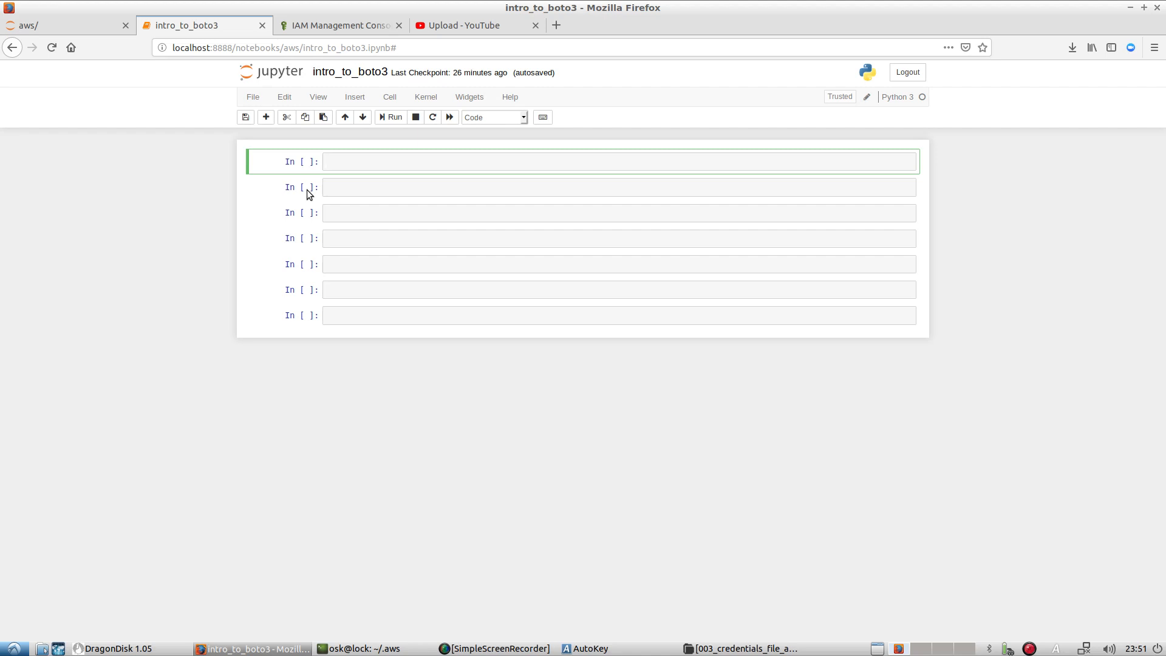
{"action": "left_click", "coordinate": [620, 161]}
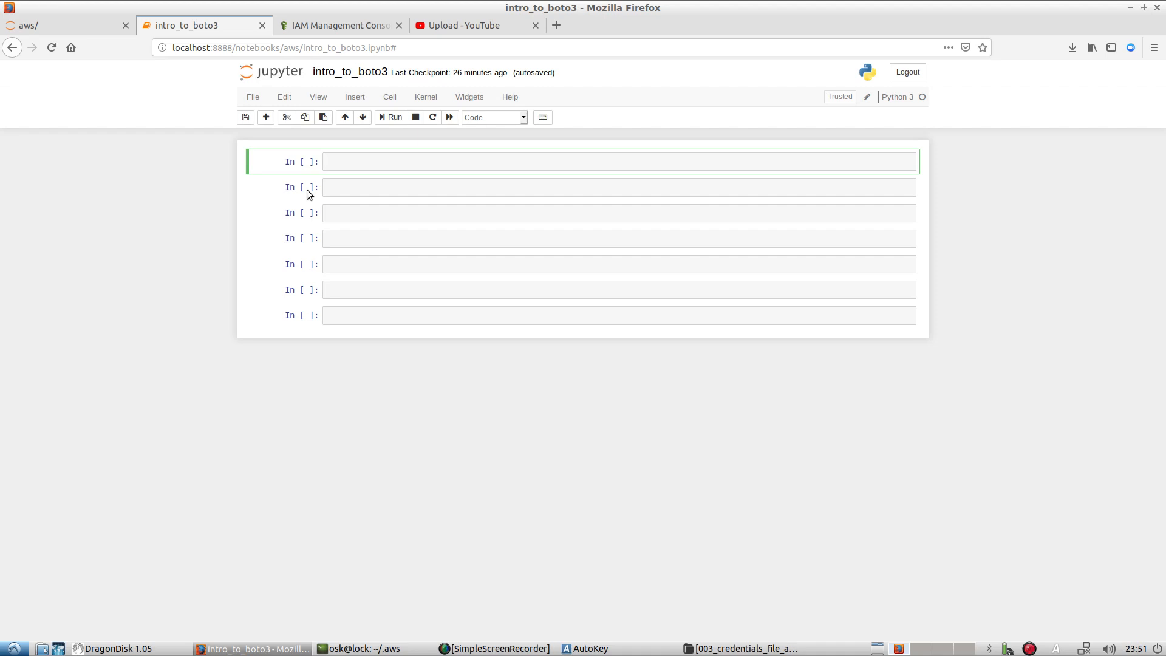
Import boto3 and pandas, then create an s3_dev boto3 session and its S3 client.
{"action": "type", "text": "b"}
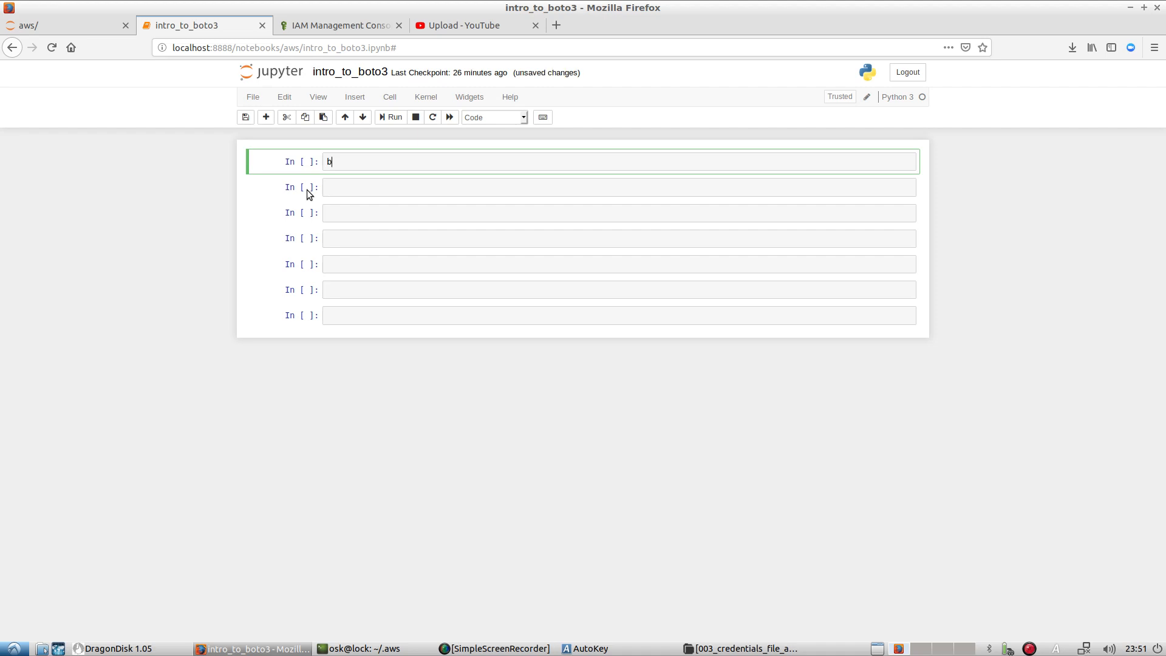
{"action": "type", "text": "3"}
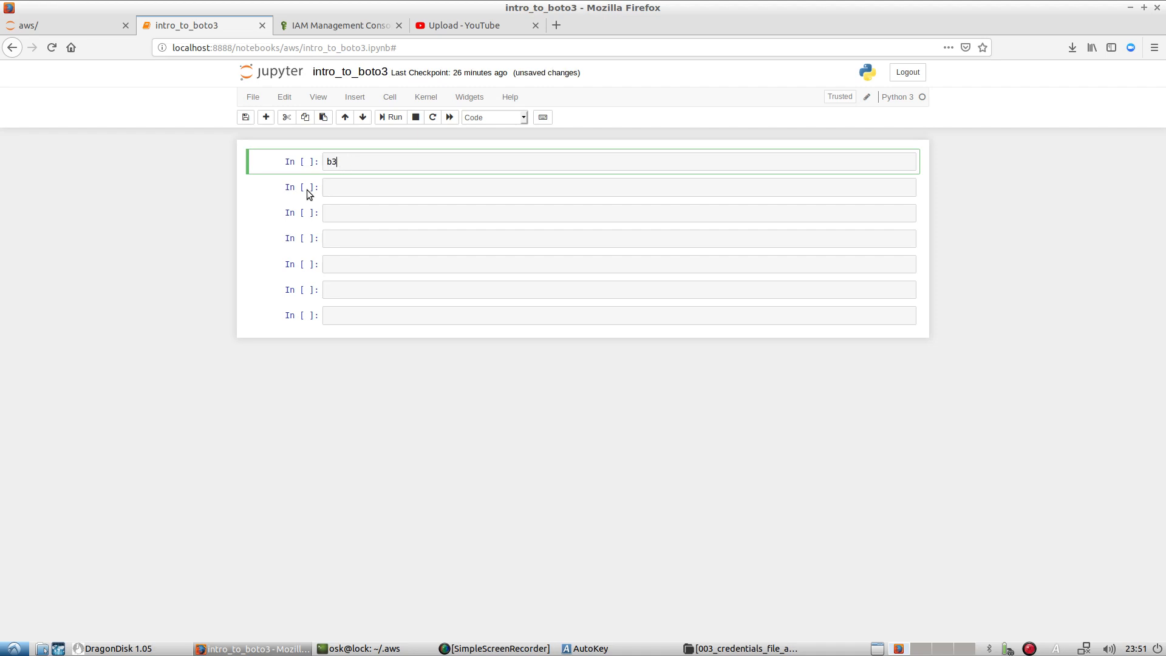
{"action": "type", "text": "import boto3"}
{"action": "type", "text": "import pandas as pd"}
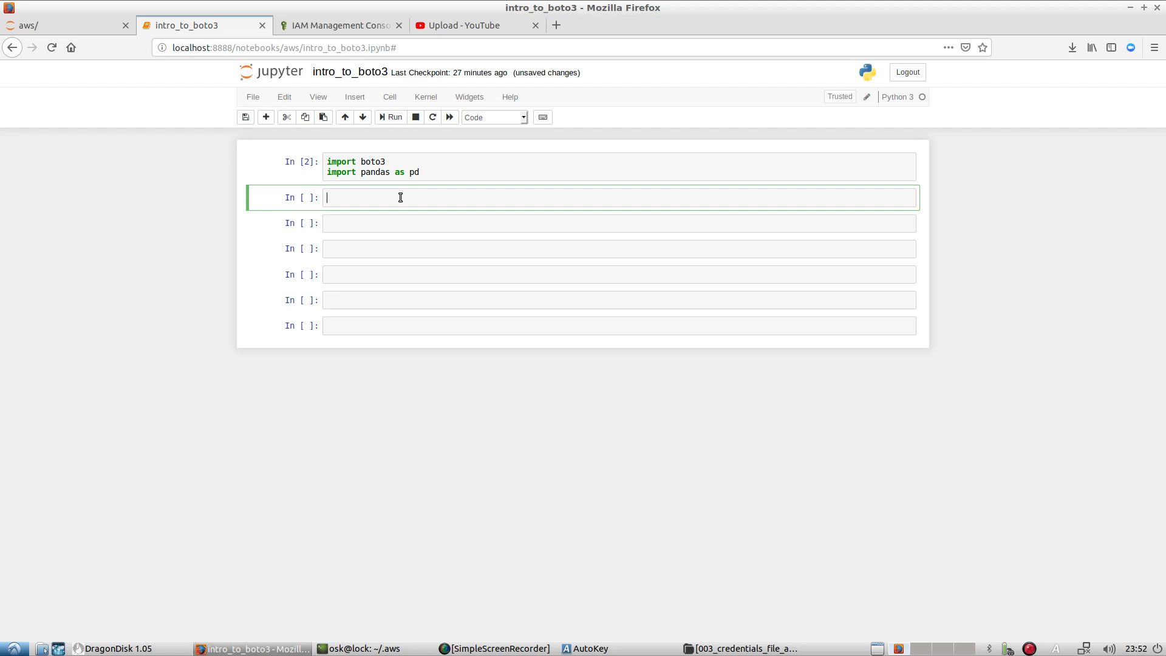
{"action": "type", "text": "b3"}
{"action": "type", "text": "dev"}
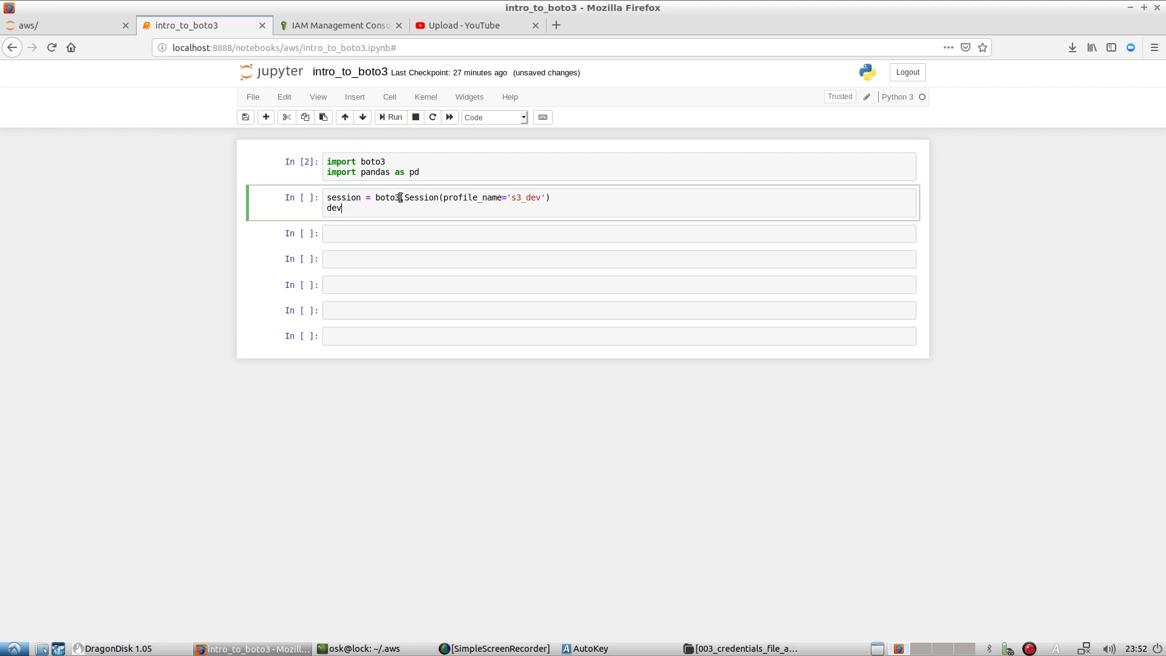
{"action": "type", "text": "_s3_client = session.client('s3')"}
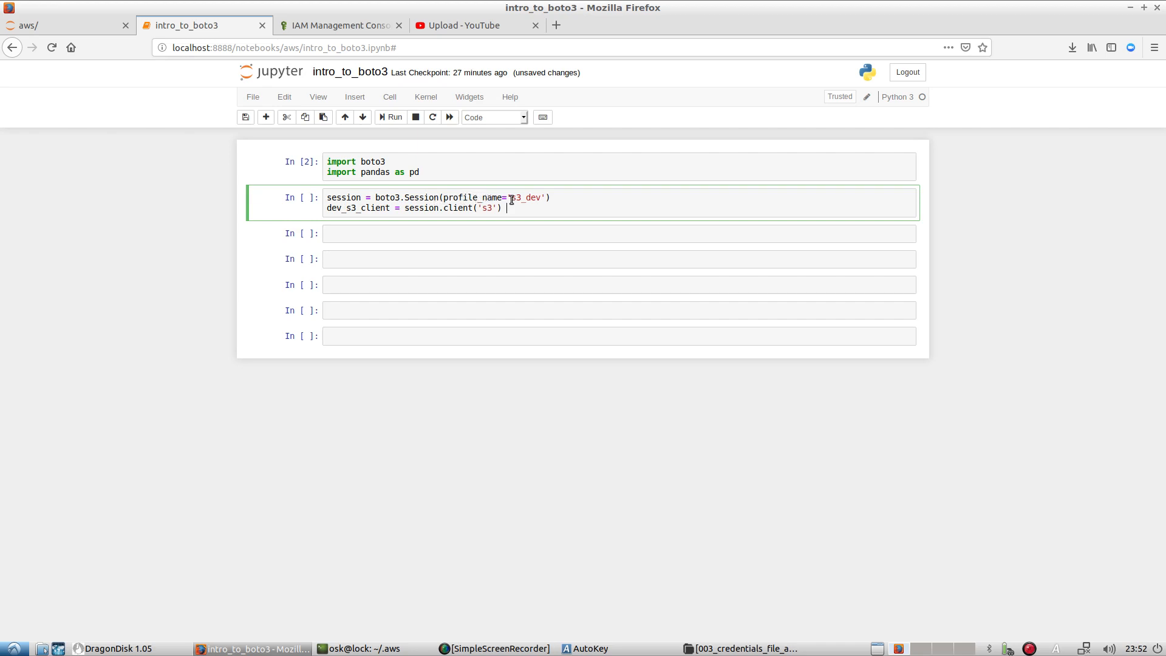
{"action": "double_click", "coordinate": [526, 197]}
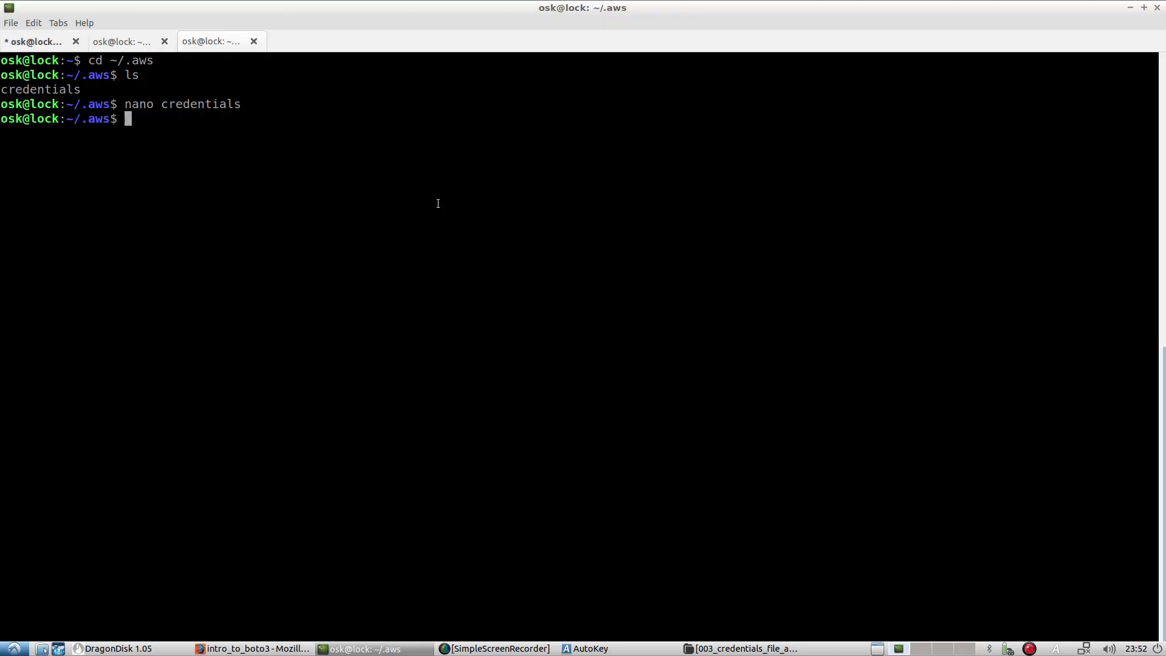
Inspect the s3_dev profile in ~/.aws/credentials with nano, then return to Firefox.
{"action": "type", "text": "k"}
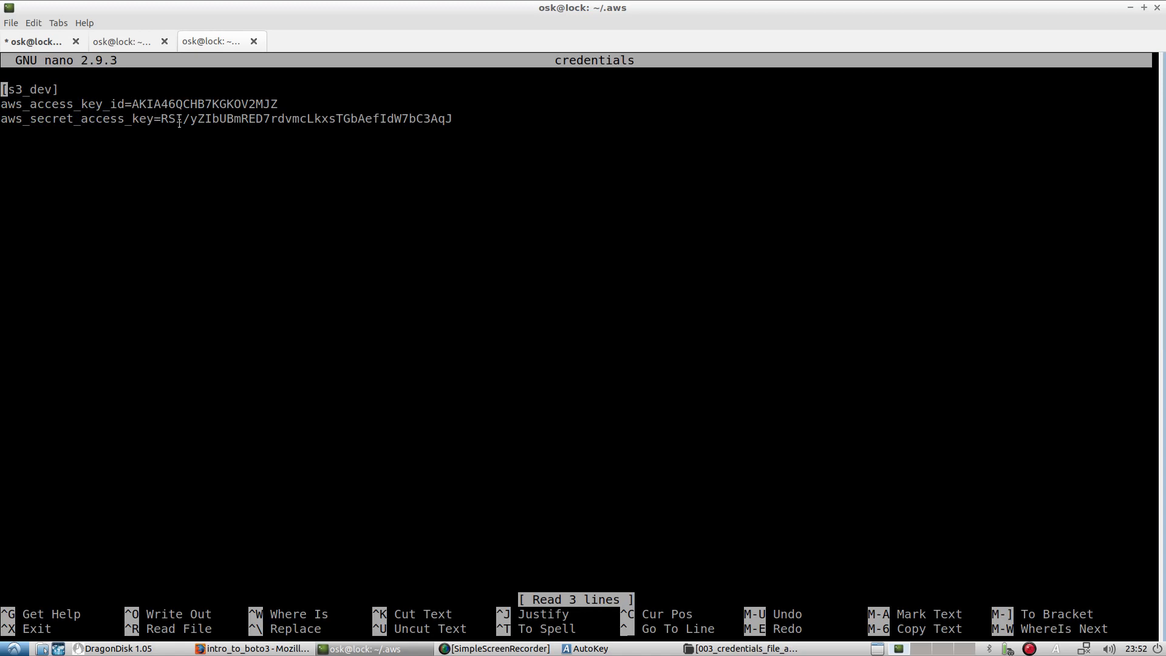
{"action": "left_click", "coordinate": [252, 649]}
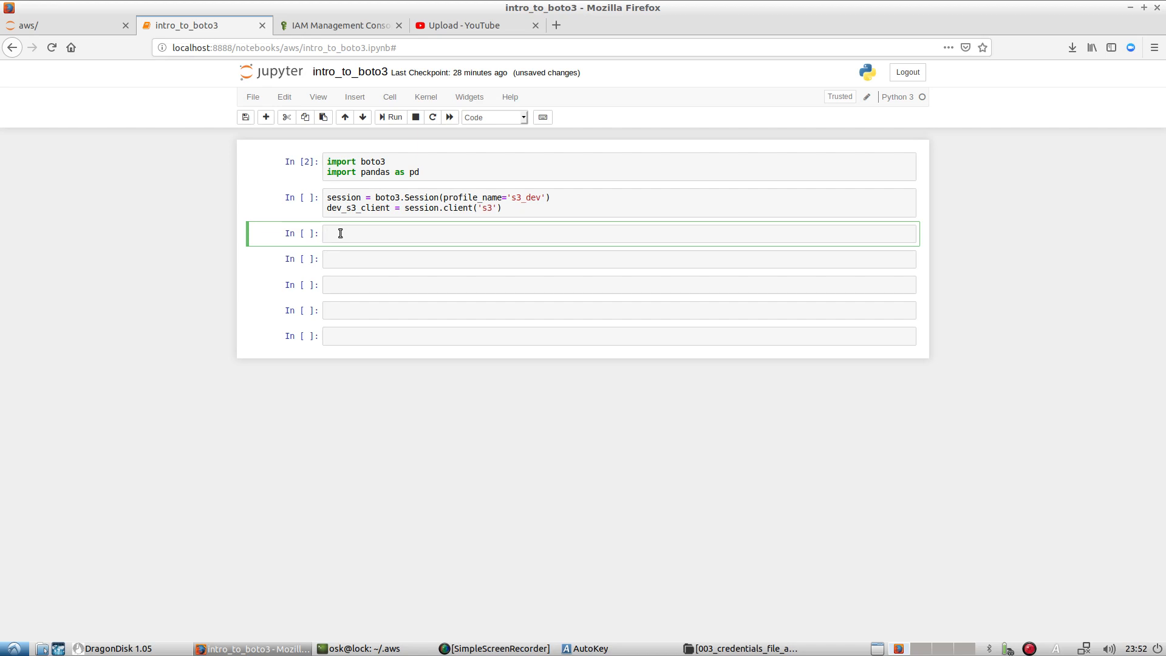
Run the session cell and dev_s3_client.list_buckets(), then check the Buckets output for s3-storage-osk-play.
{"action": "left_click", "coordinate": [327, 233]}
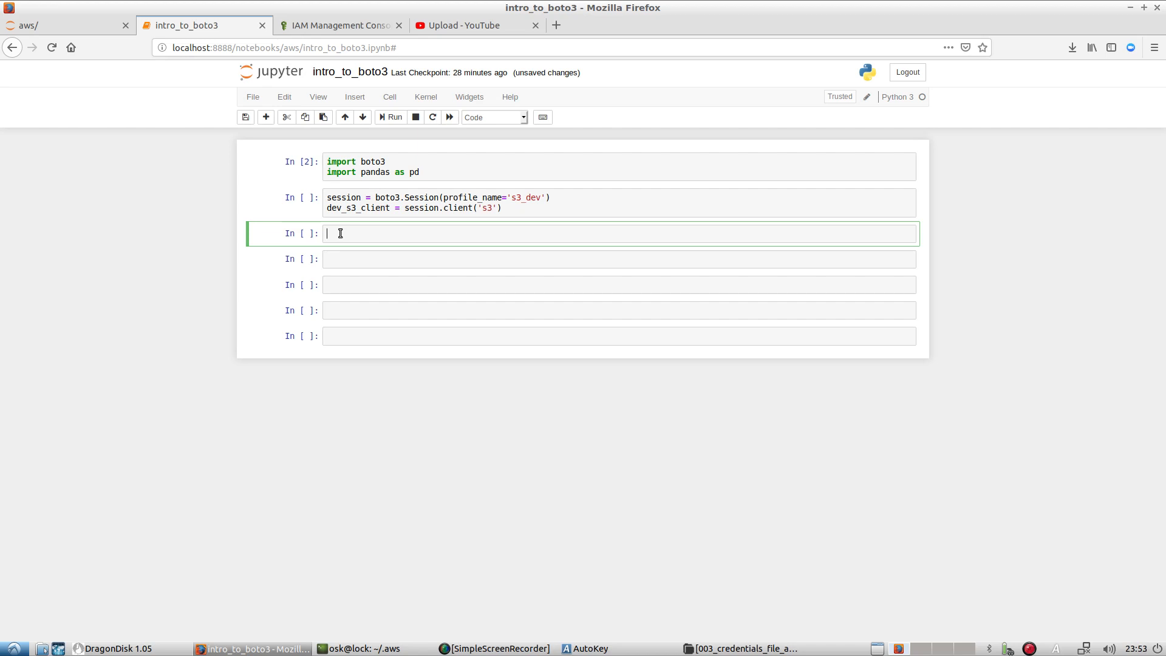
{"action": "type", "text": "b"}
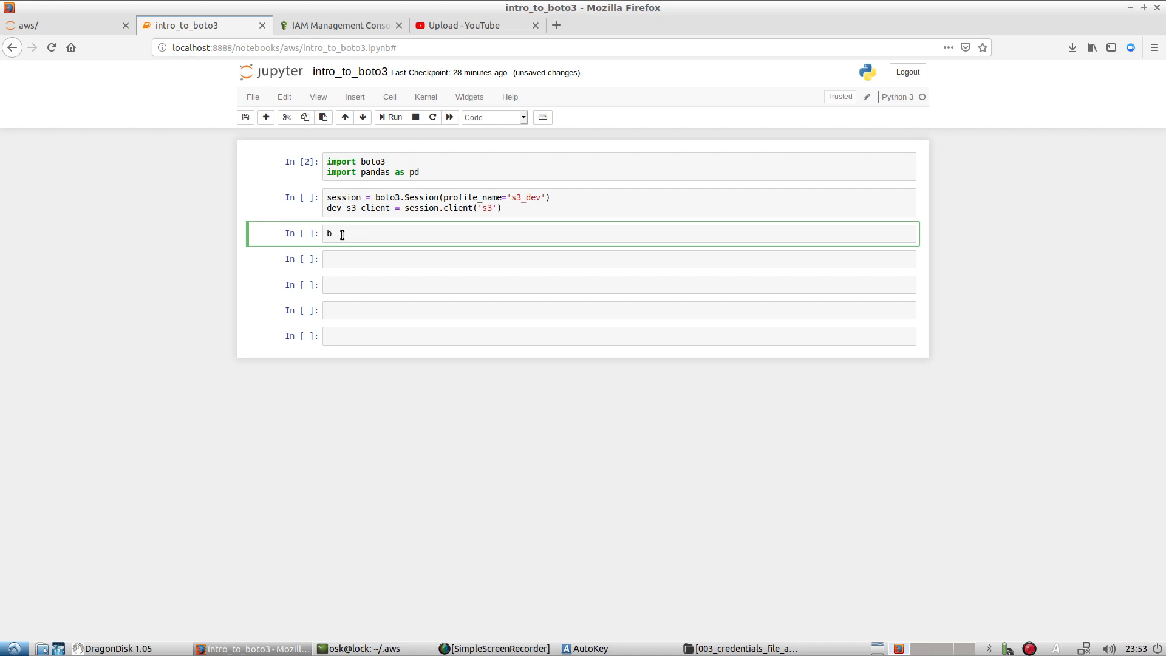
{"action": "type", "text": "3list"}
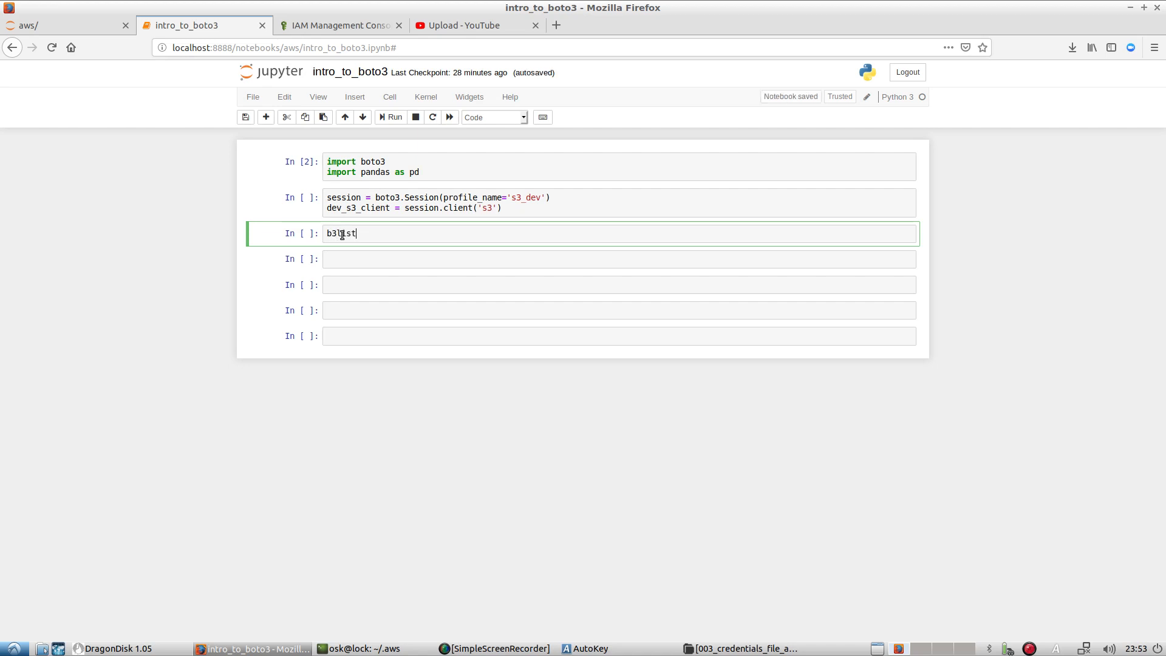
{"action": "type", "text": "buck"}
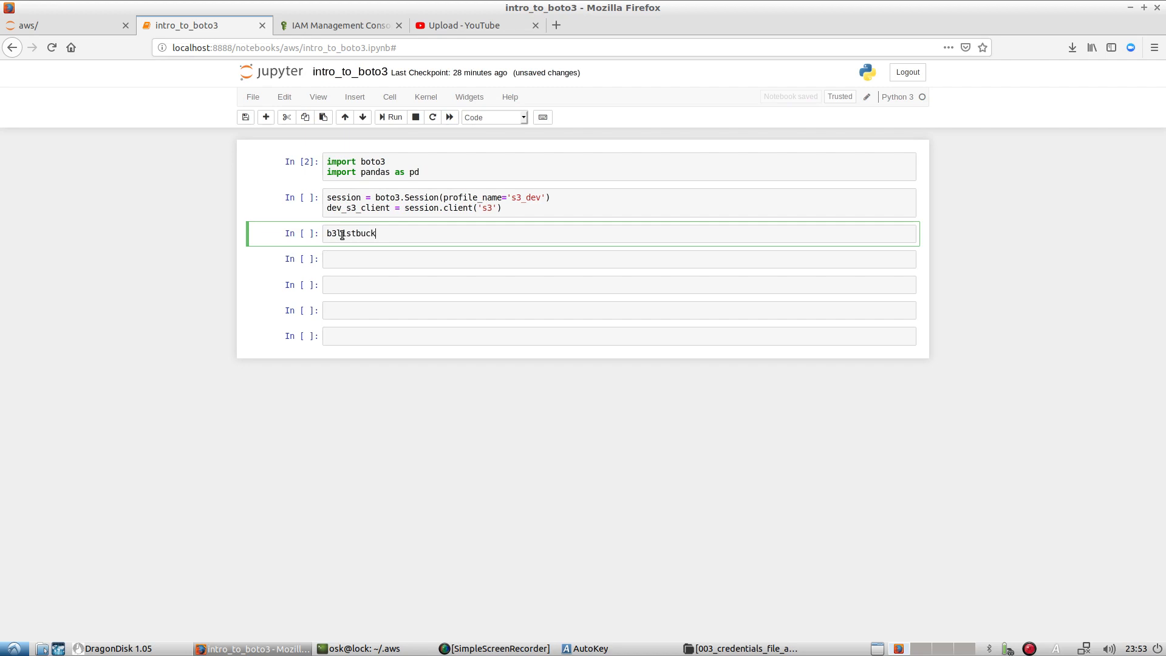
{"action": "type", "text": "dev_s3_client.list_buckets()"}
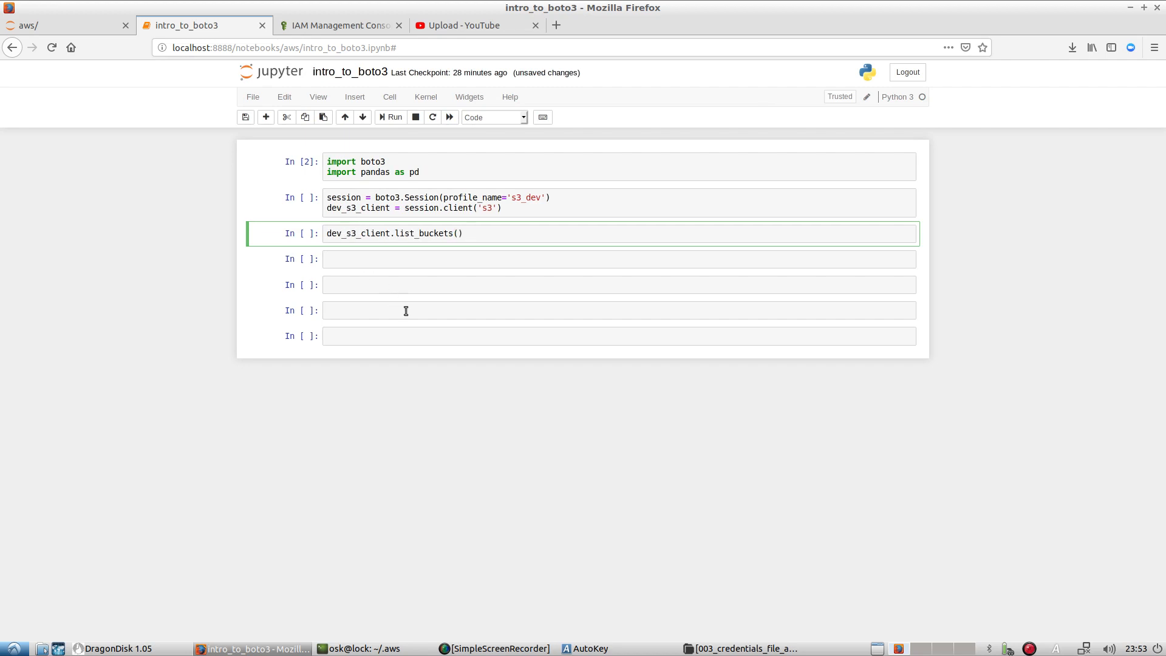
{"action": "left_click", "coordinate": [466, 233]}
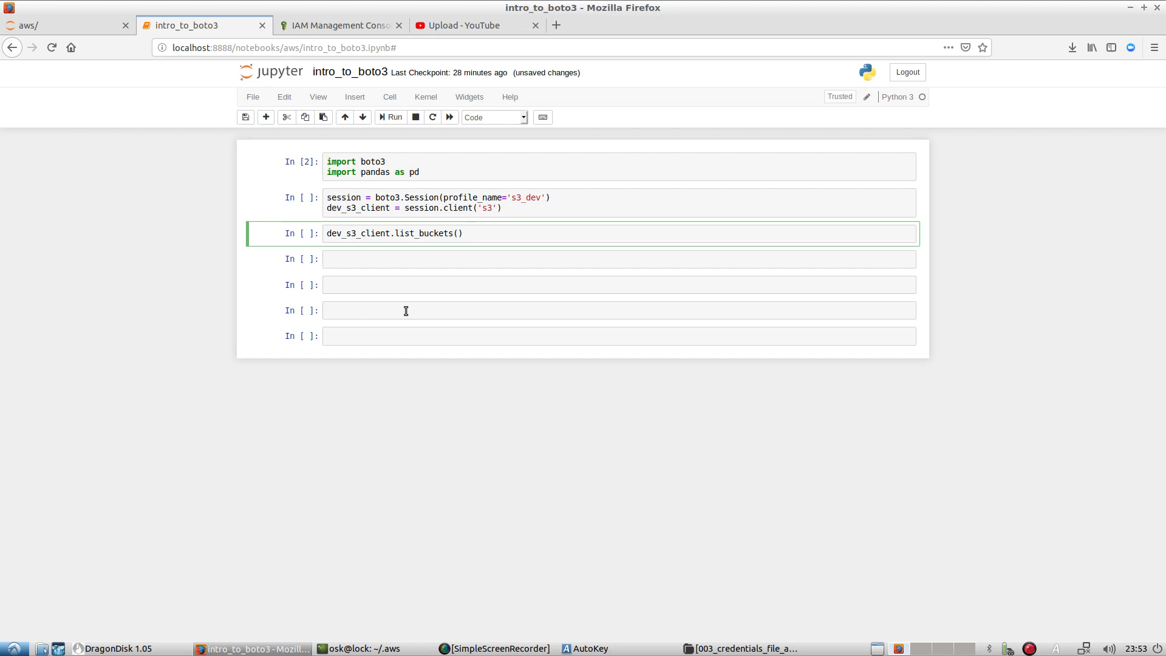
{"action": "left_click", "coordinate": [393, 117]}
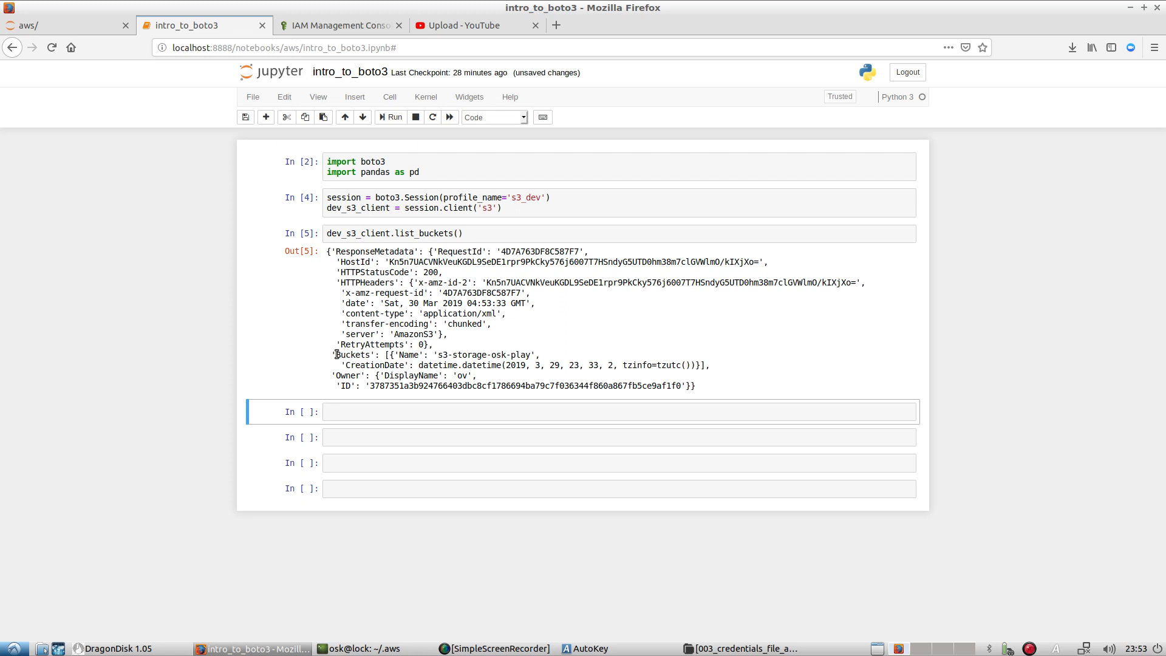
{"action": "double_click", "coordinate": [350, 354]}
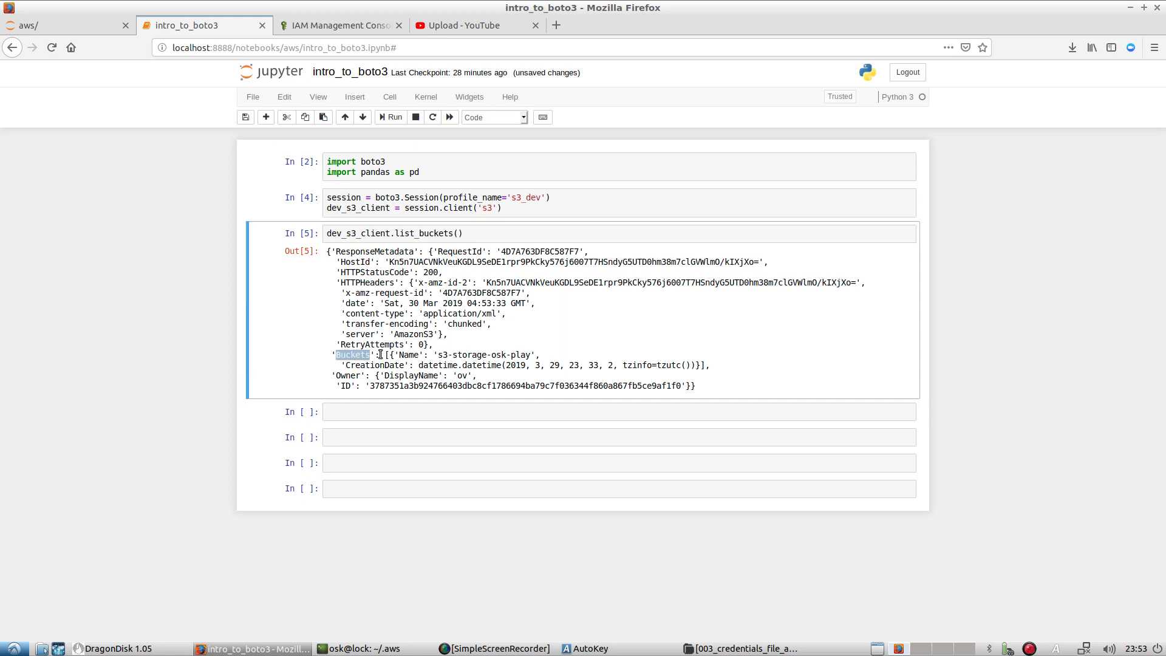
{"action": "mouse_move", "coordinate": [417, 372]}
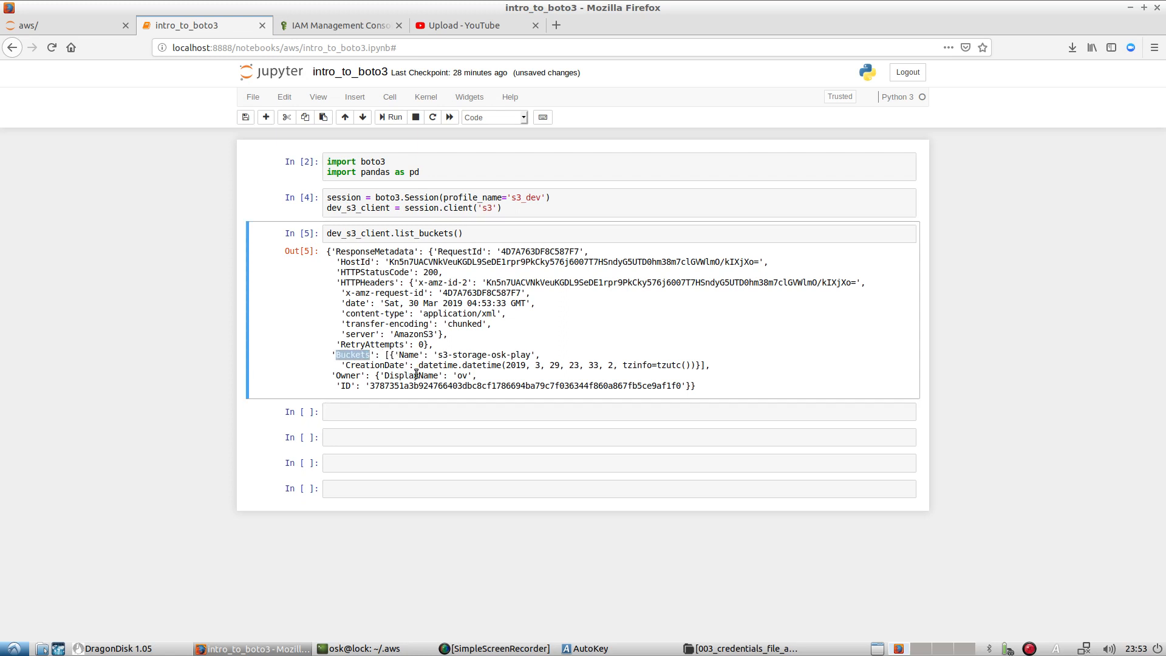
{"action": "double_click", "coordinate": [446, 354]}
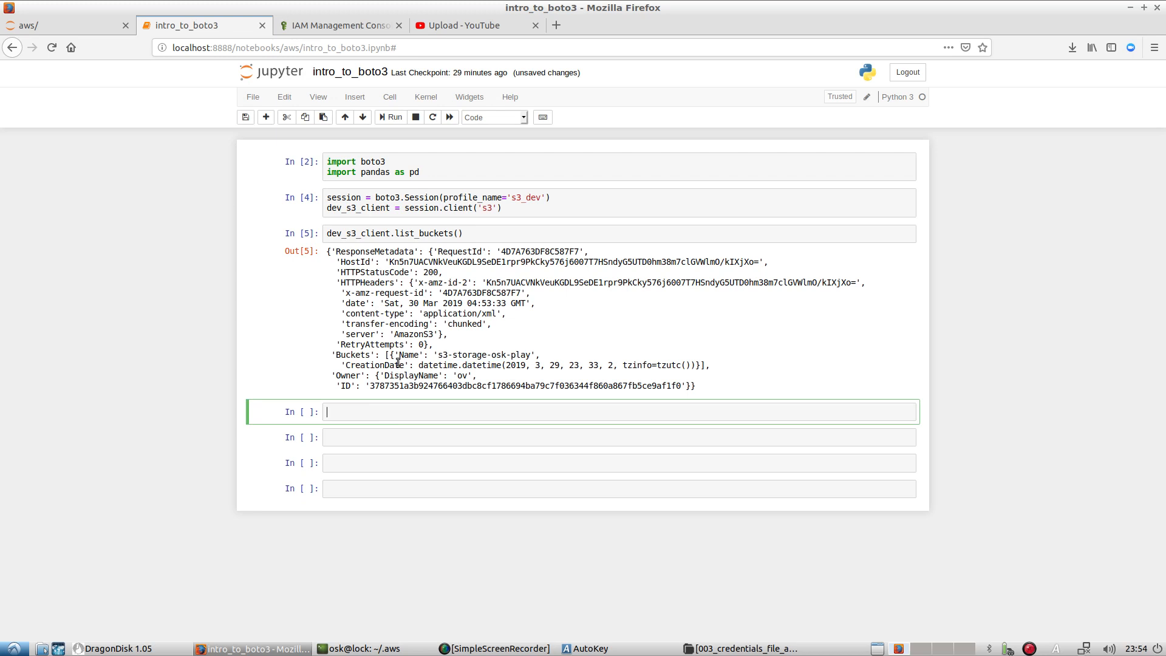
Write dev_s3_client.list_objects(Bucket='s3-storage-osk-play') without running it, then bring DragonDisk forward.
{"action": "type", "text": "b2"}
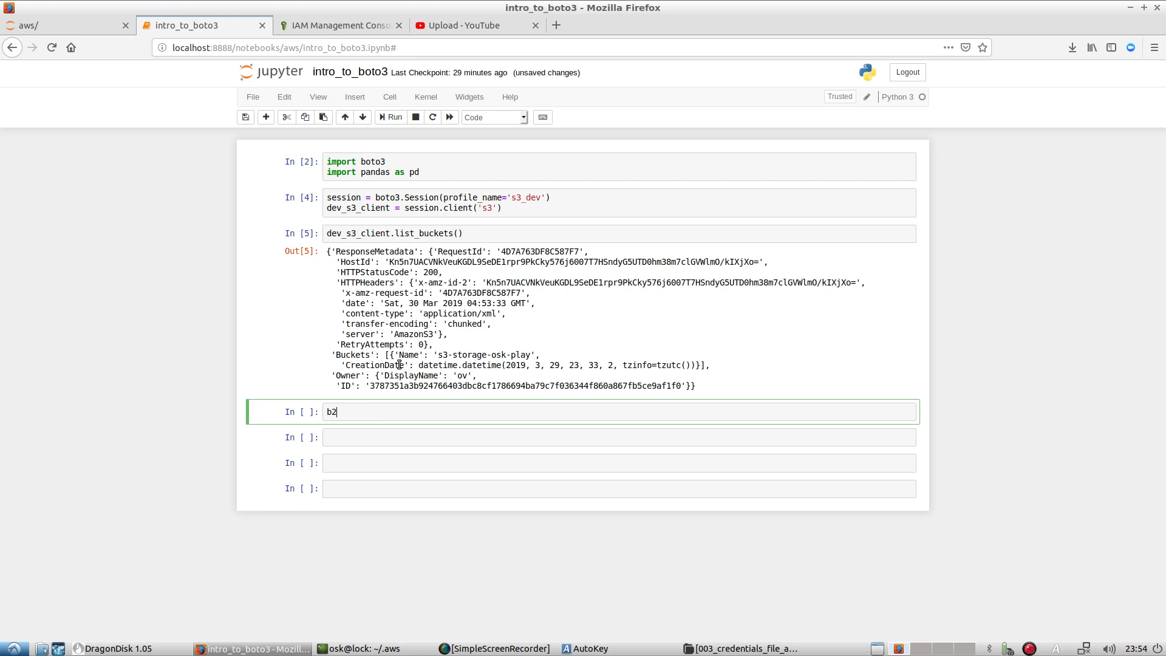
{"action": "type", "text": "3list"}
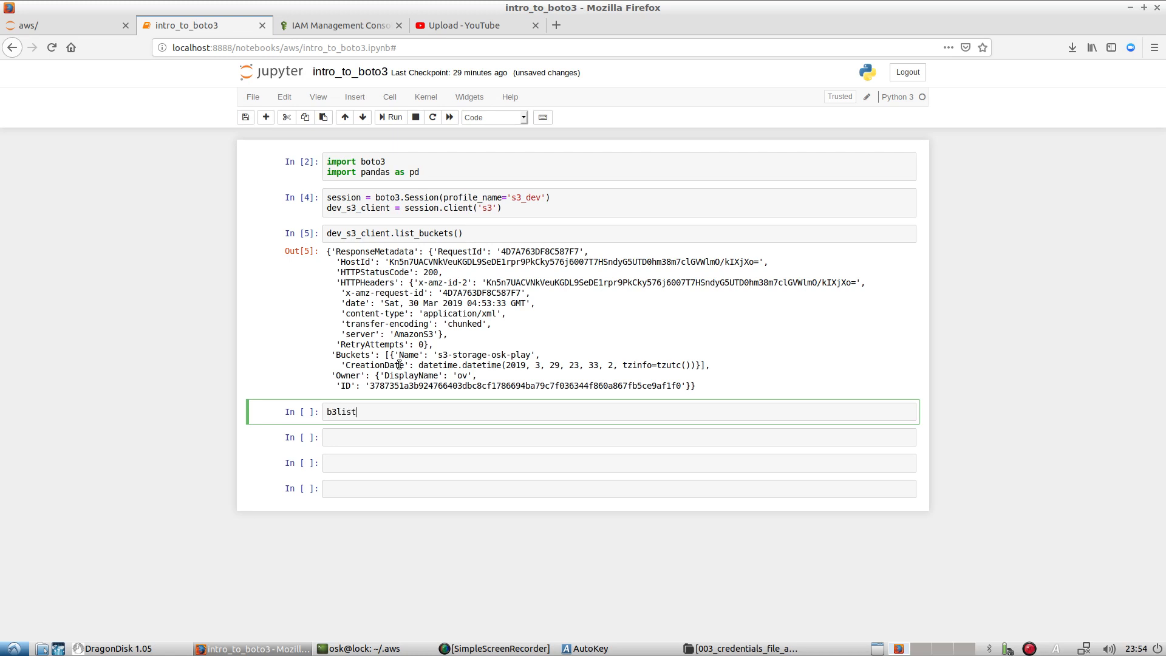
{"action": "type", "text": "objects"}
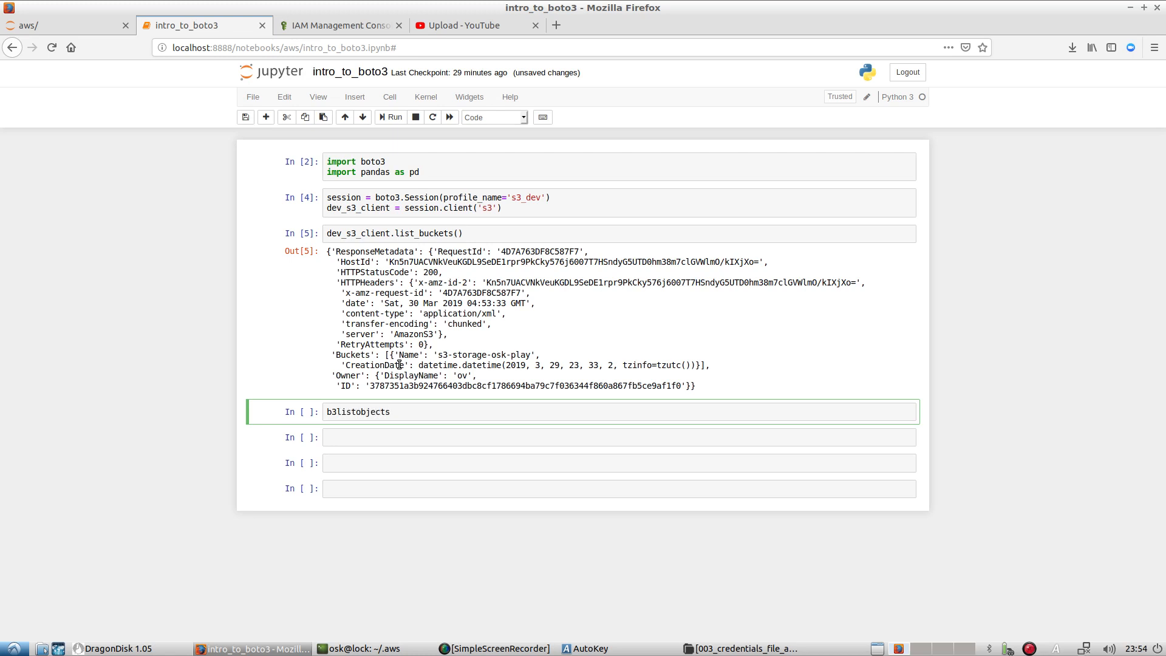
{"action": "type", "text": "dev_s3_client.list_objects(Bucket='s3-storage-osk-play')"}
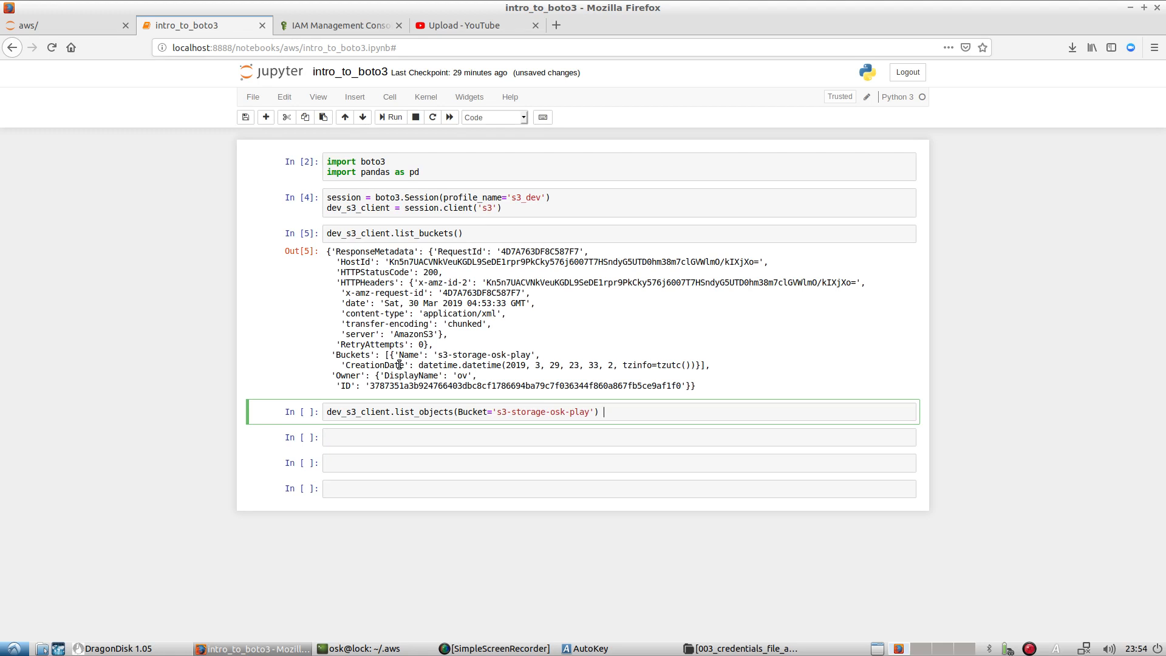
{"action": "mouse_move", "coordinate": [383, 209]}
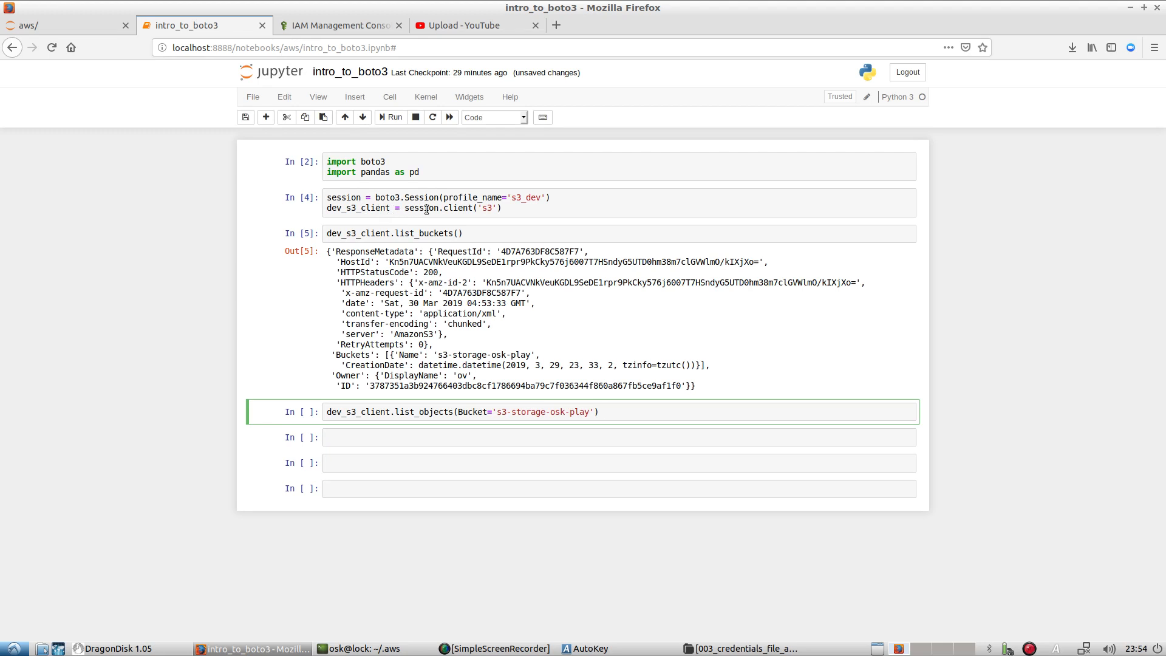
{"action": "mouse_move", "coordinate": [490, 196]}
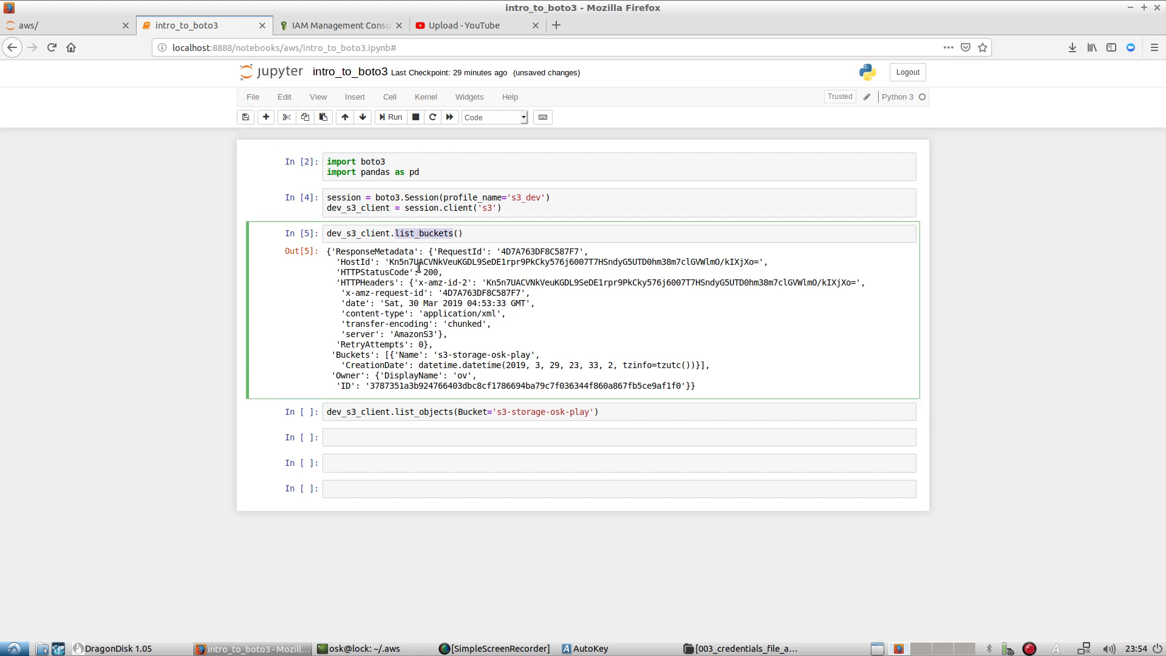
{"action": "left_click", "coordinate": [419, 412]}
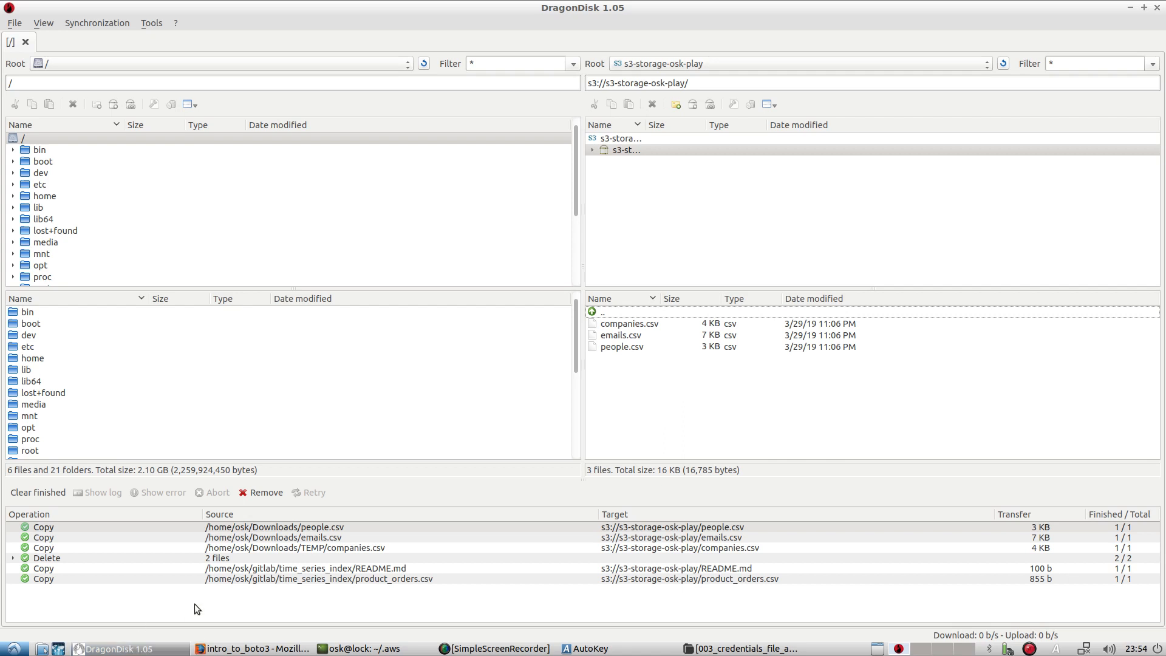
{"action": "mouse_move", "coordinate": [309, 580]}
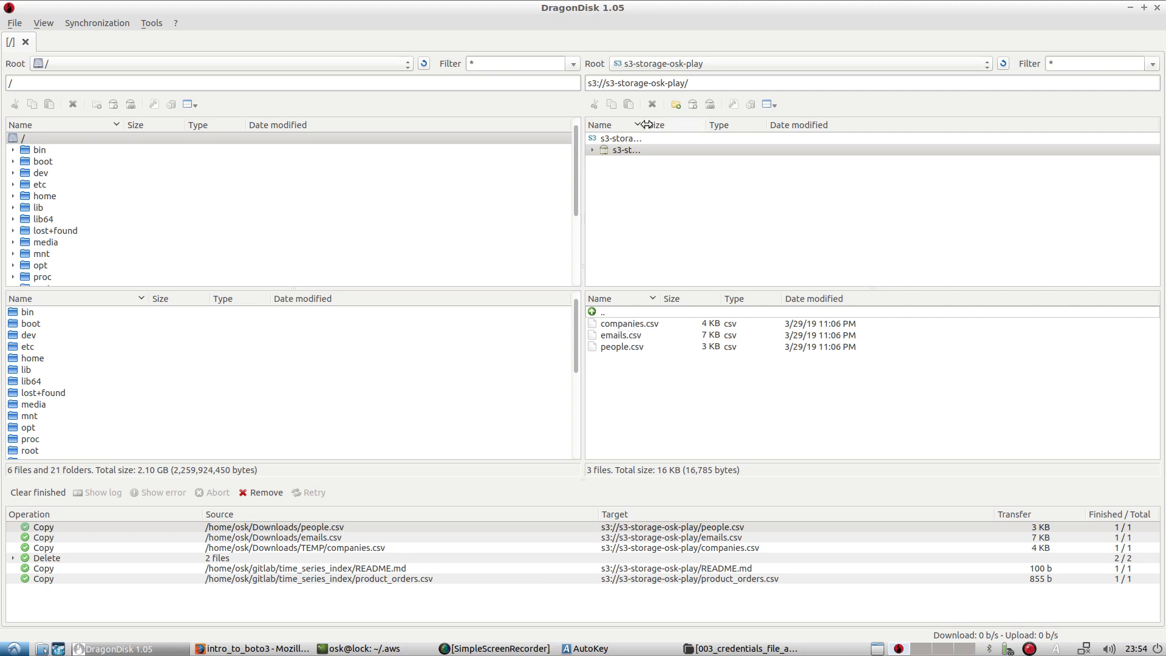
Widen DragonDisk's Name column to show s3-storage-osk-play, then return to Firefox.
{"action": "left_click", "coordinate": [650, 150]}
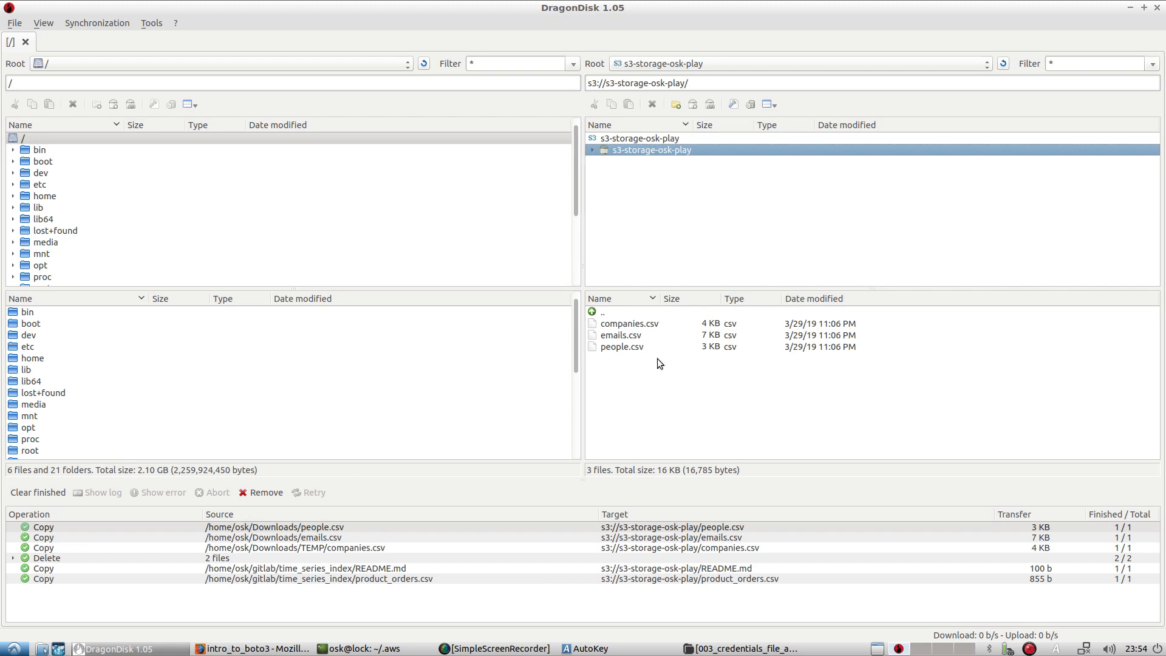
{"action": "left_click", "coordinate": [253, 649]}
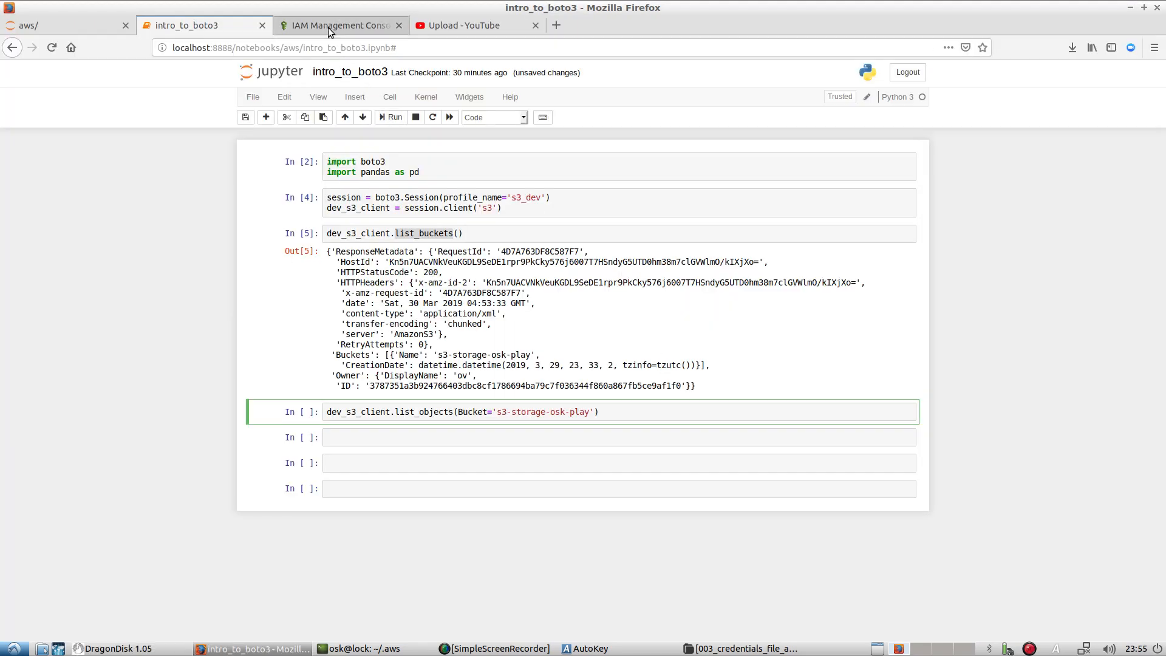
Find S3 in the AWS Console and open the s3-storage-osk-play bucket.
{"action": "left_click", "coordinate": [339, 25]}
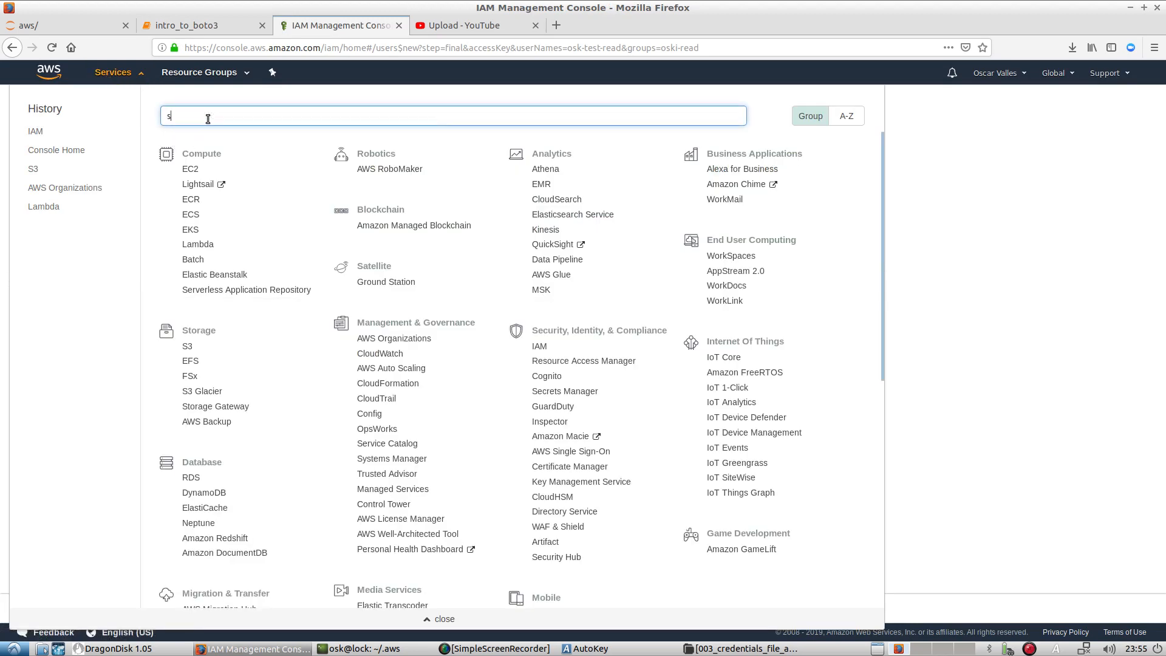
{"action": "type", "text": "3"}
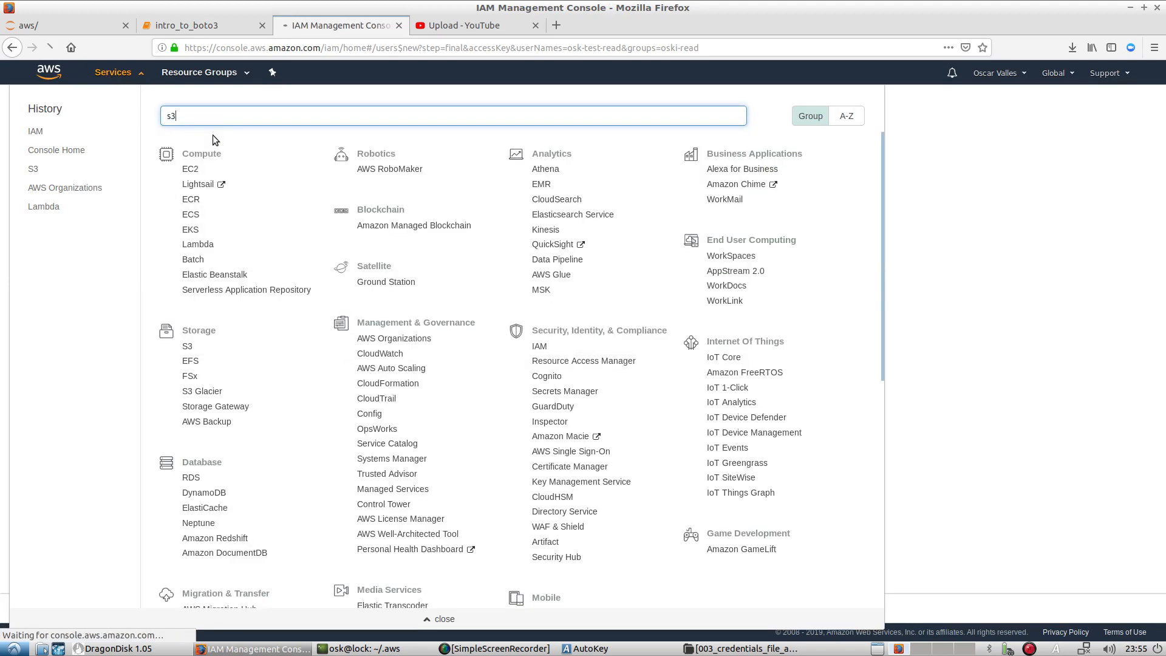
{"action": "left_click", "coordinate": [188, 345]}
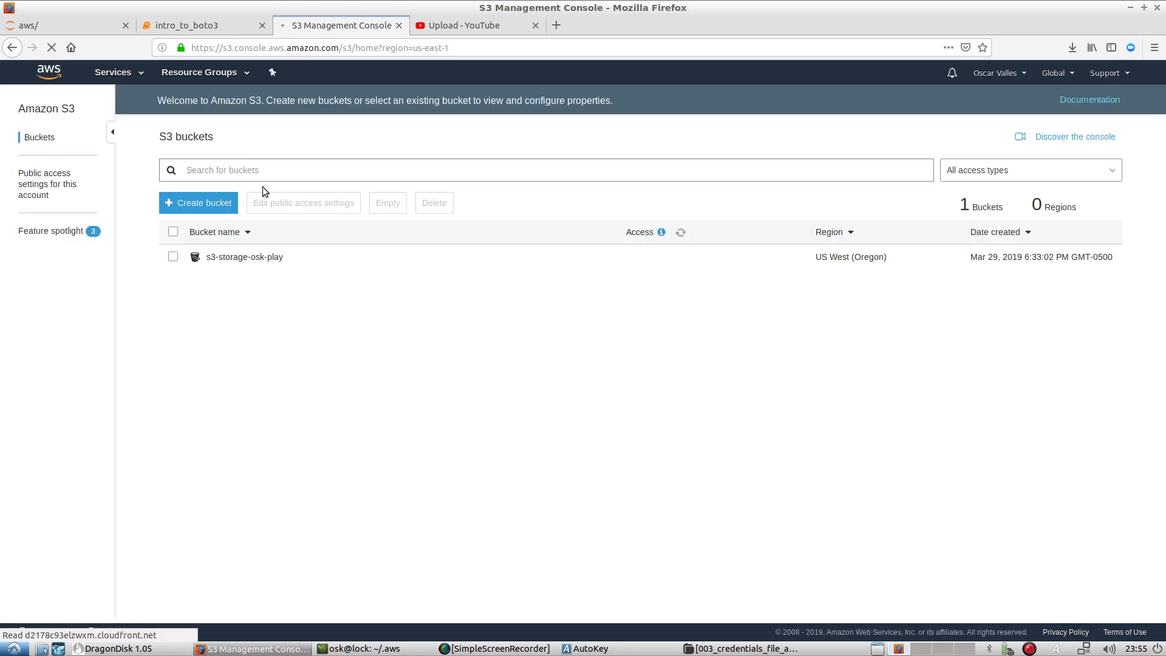
{"action": "left_click", "coordinate": [245, 256]}
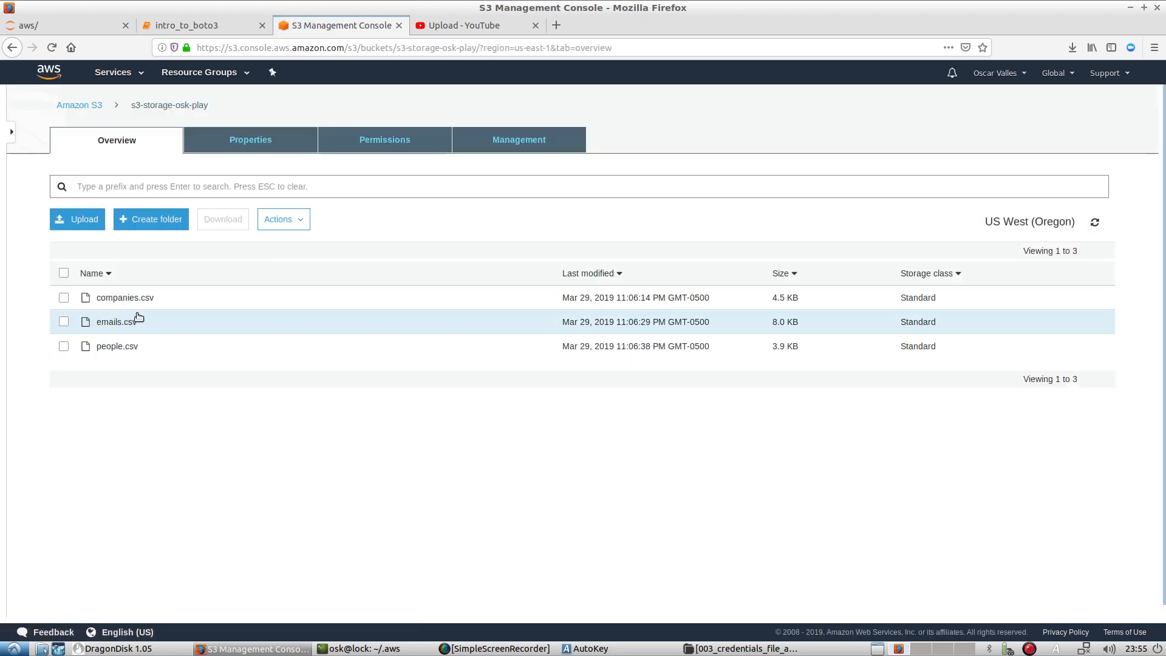
{"action": "mouse_move", "coordinate": [228, 403]}
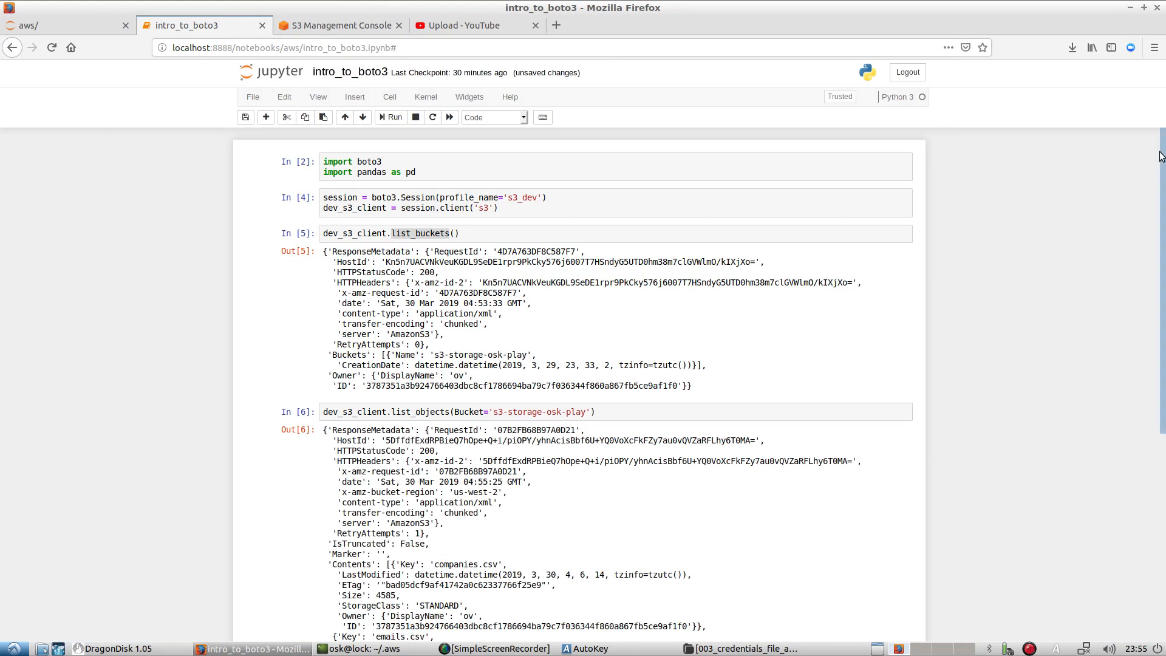
Scroll to the list_objects output listing companies.csv, emails.csv and people.csv.
{"action": "scroll", "scroll_direction": "down", "scroll_amount": 3}
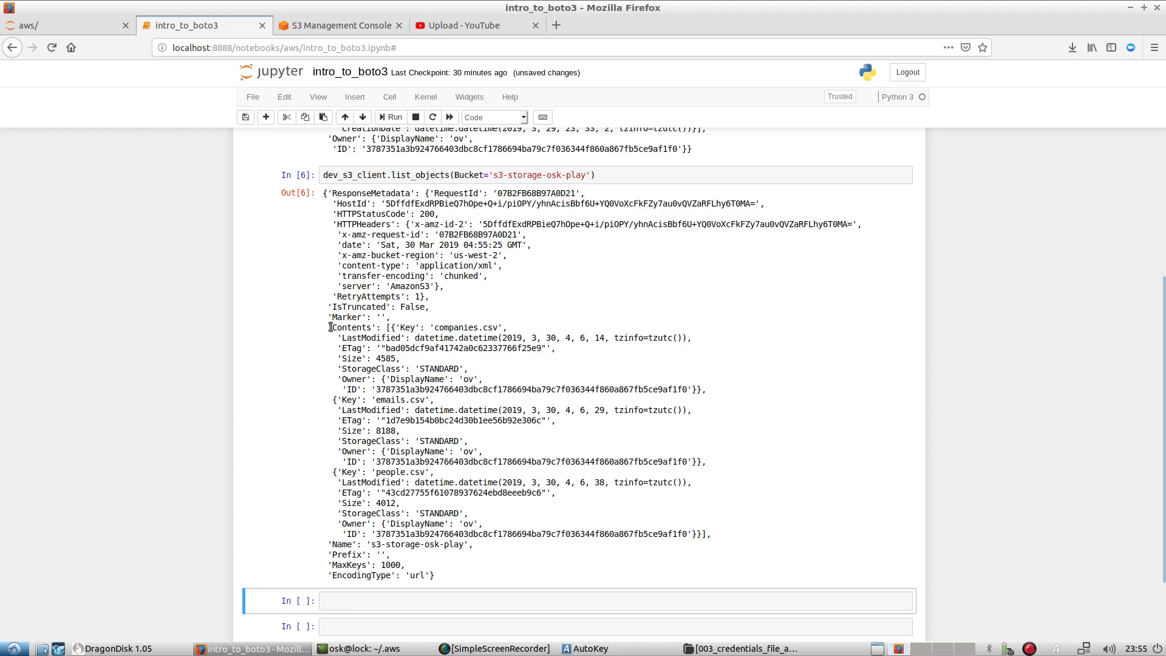
{"action": "left_click", "coordinate": [350, 328]}
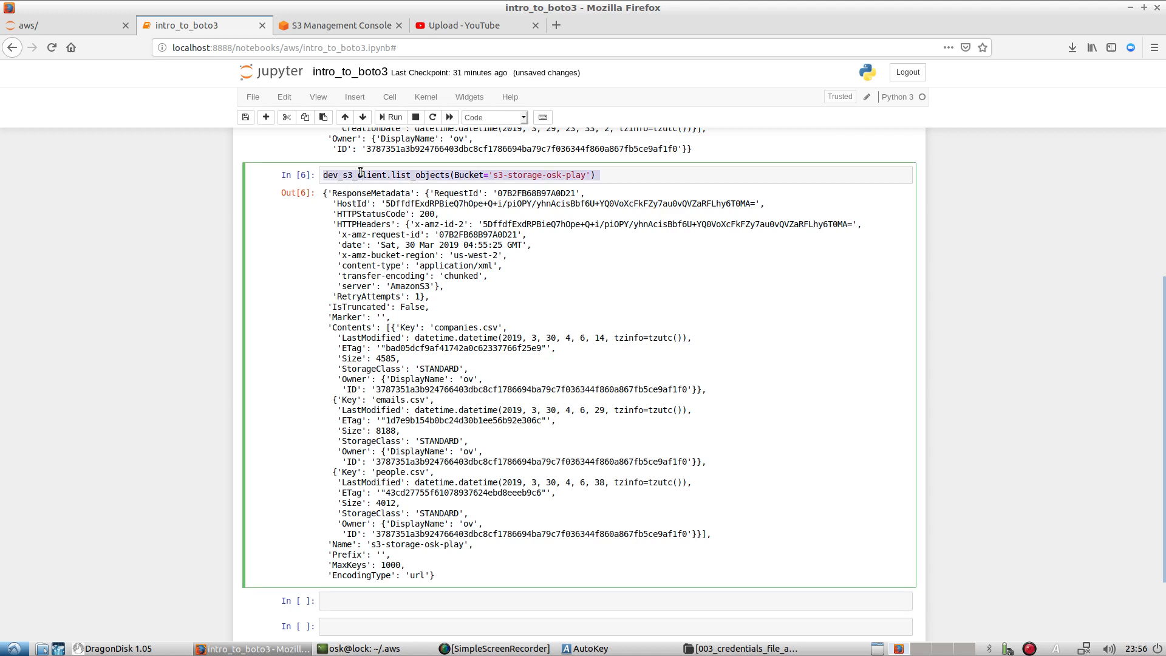
Save the list_objects response as s and print s['Contents'] for the three CSVs.
{"action": "left_click", "coordinate": [387, 600]}
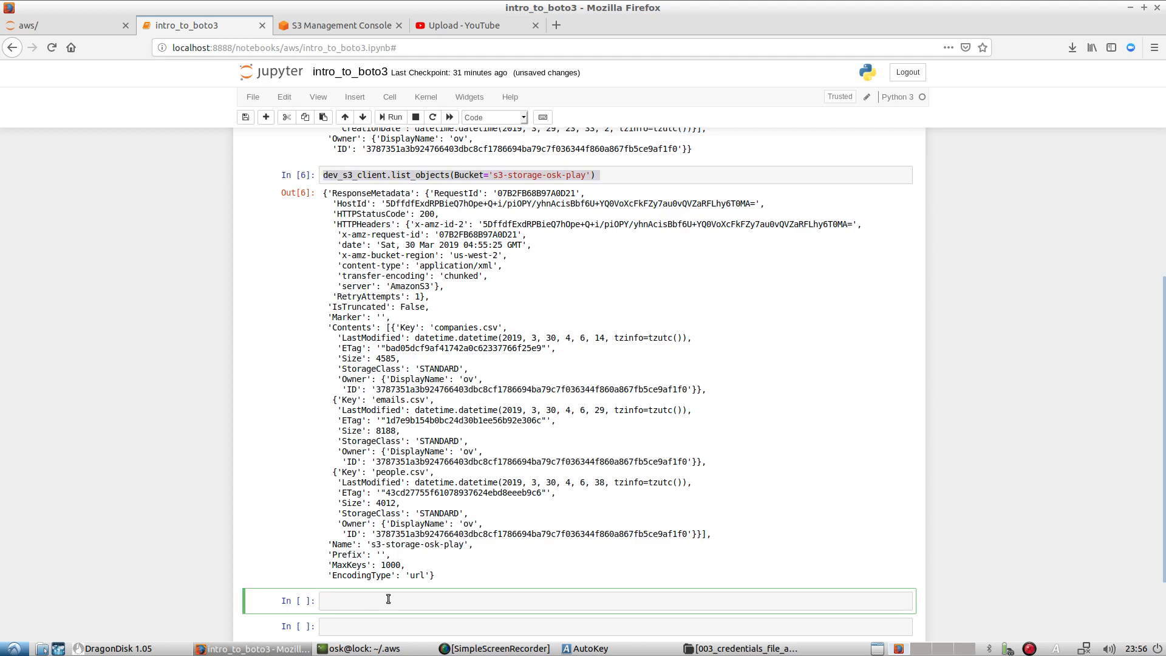
{"action": "type", "text": "s"}
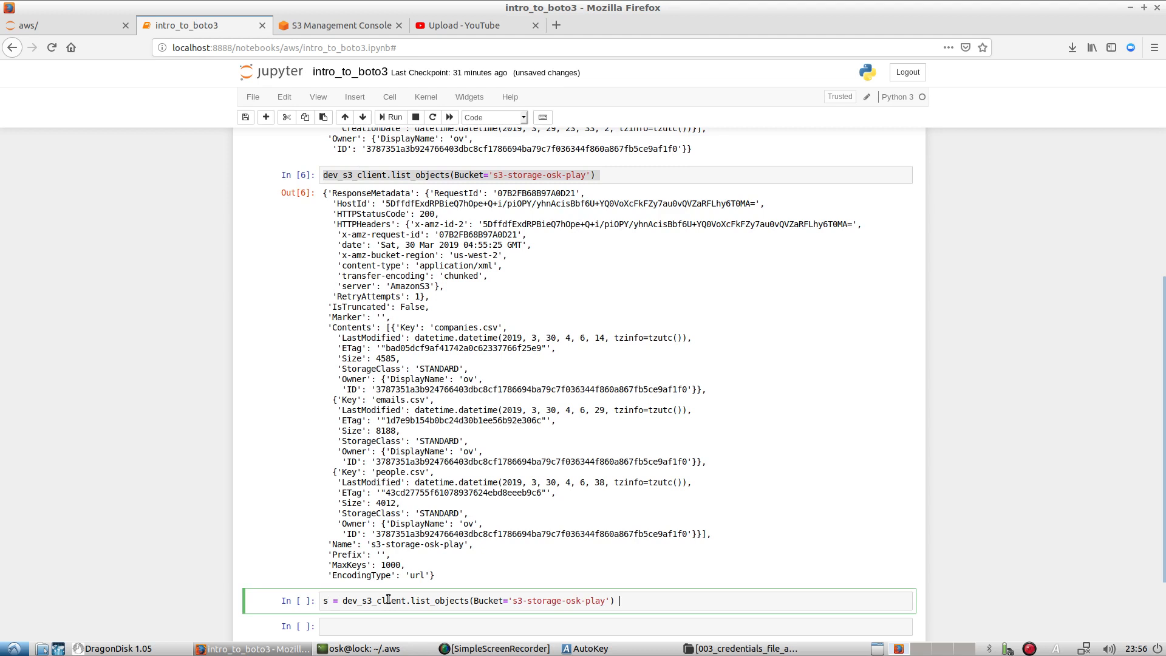
{"action": "mouse_move", "coordinate": [467, 265]}
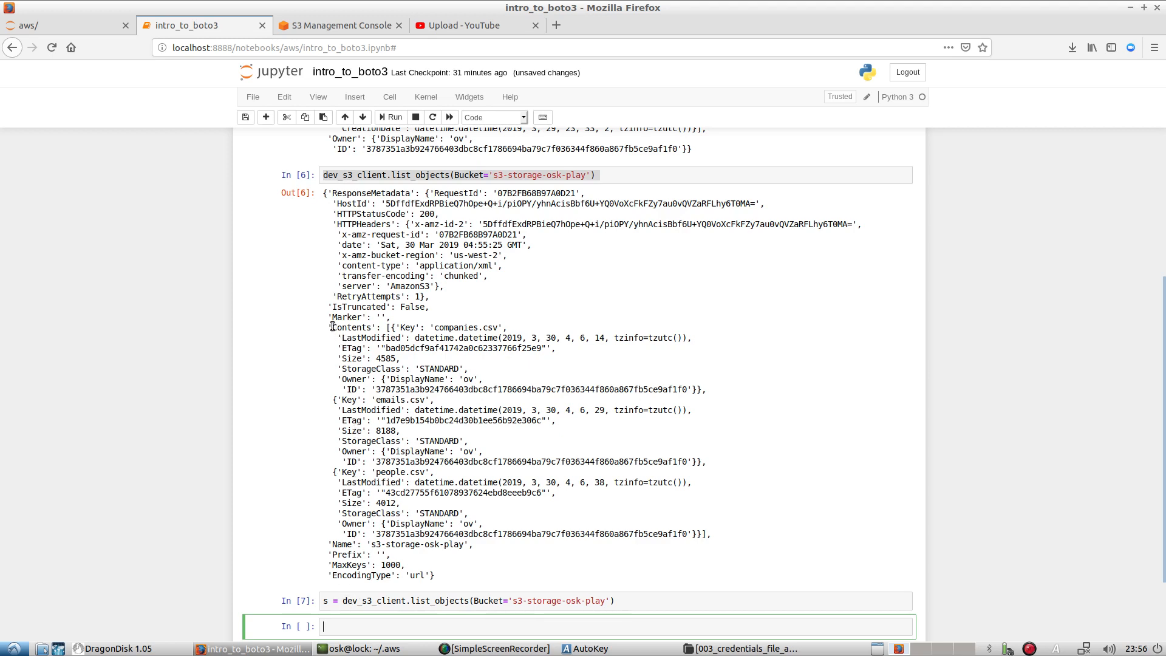
{"action": "left_click_drag", "start_coordinate": [331, 328], "coordinate": [692, 338]}
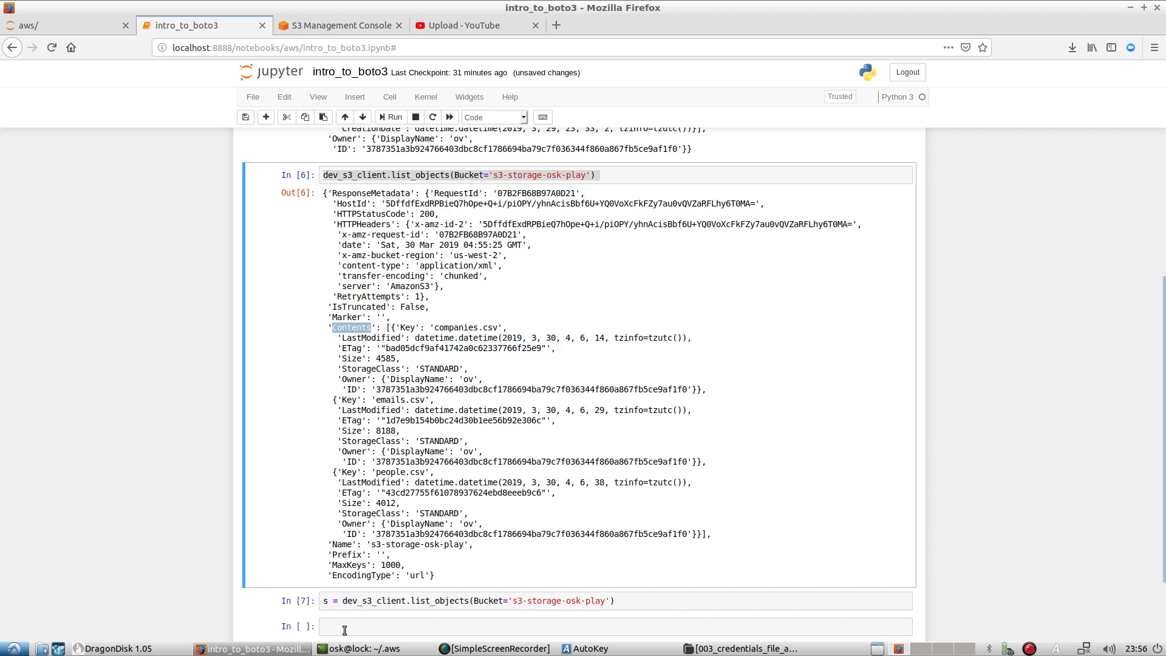
{"action": "type", "text": "s['Contents"}
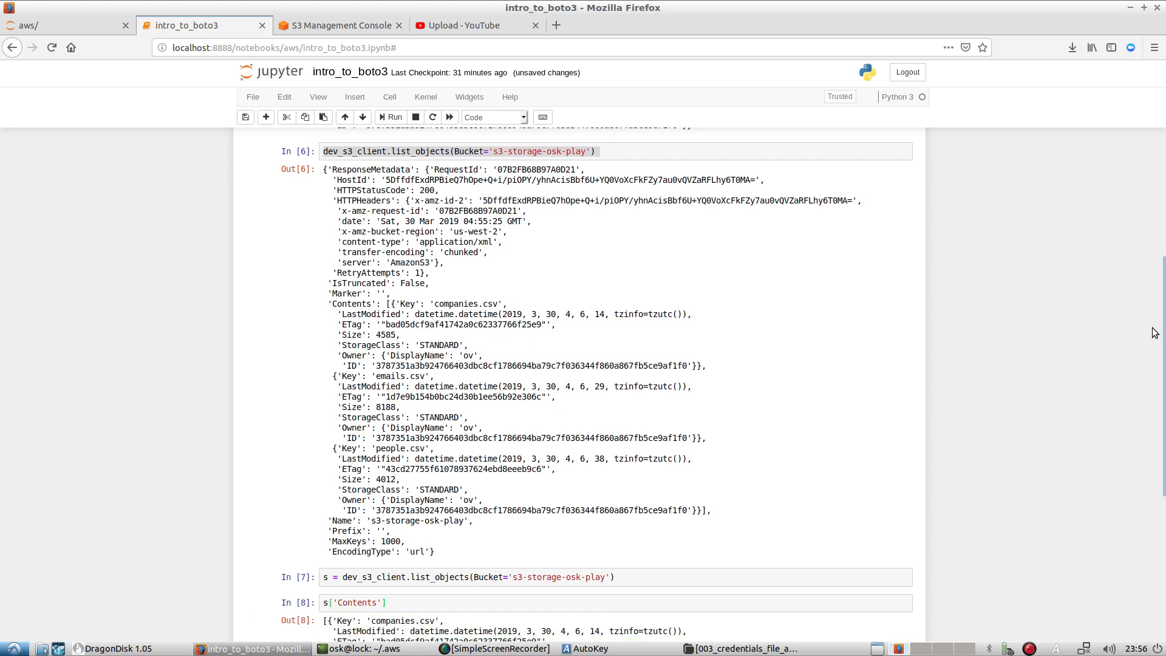
{"action": "scroll", "scroll_direction": "down", "scroll_amount": 3}
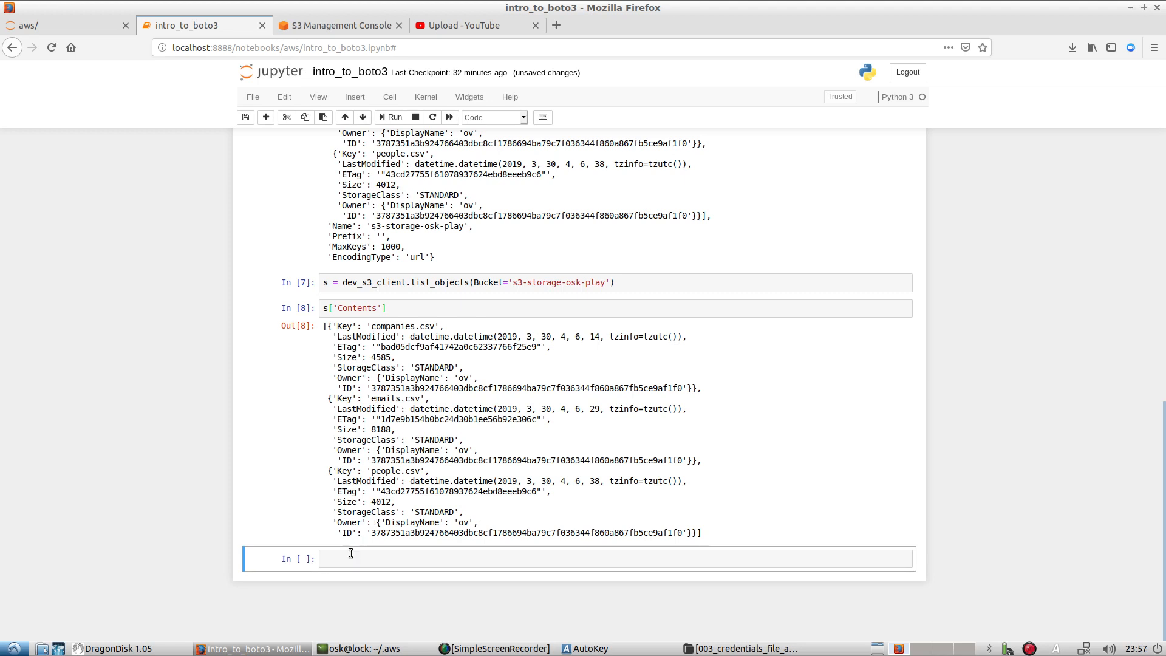
Enter and run pd.DataFrame(s['Contents']), autocompleting the Contents key.
{"action": "type", "text": "p"}
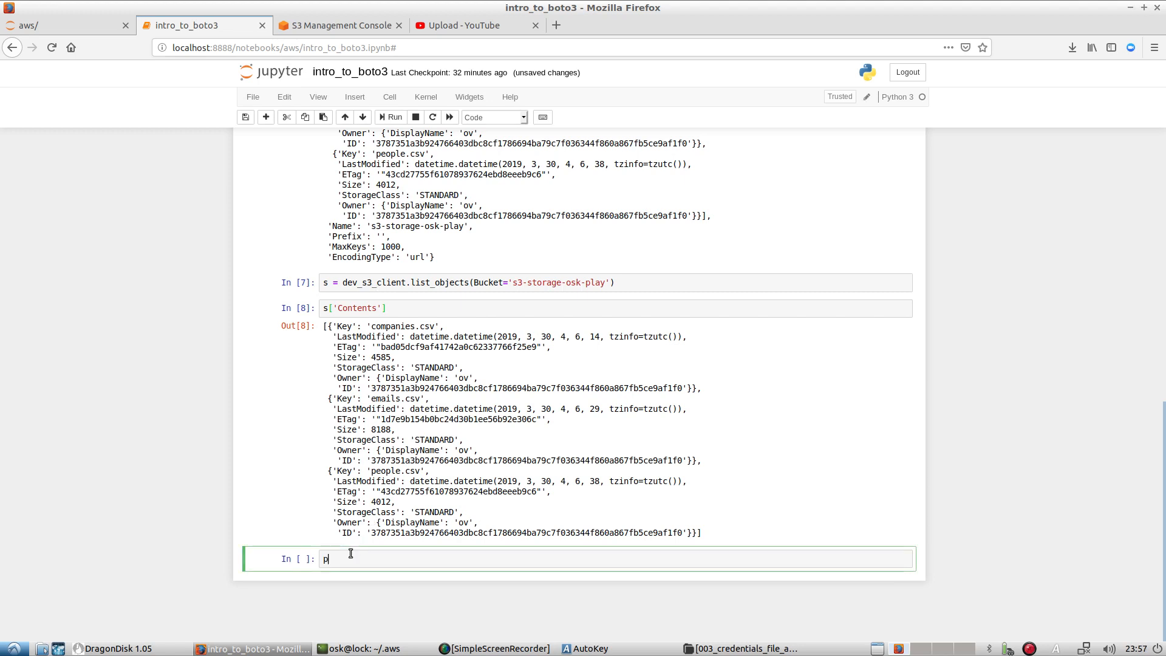
{"action": "type", "text": "d.Data"}
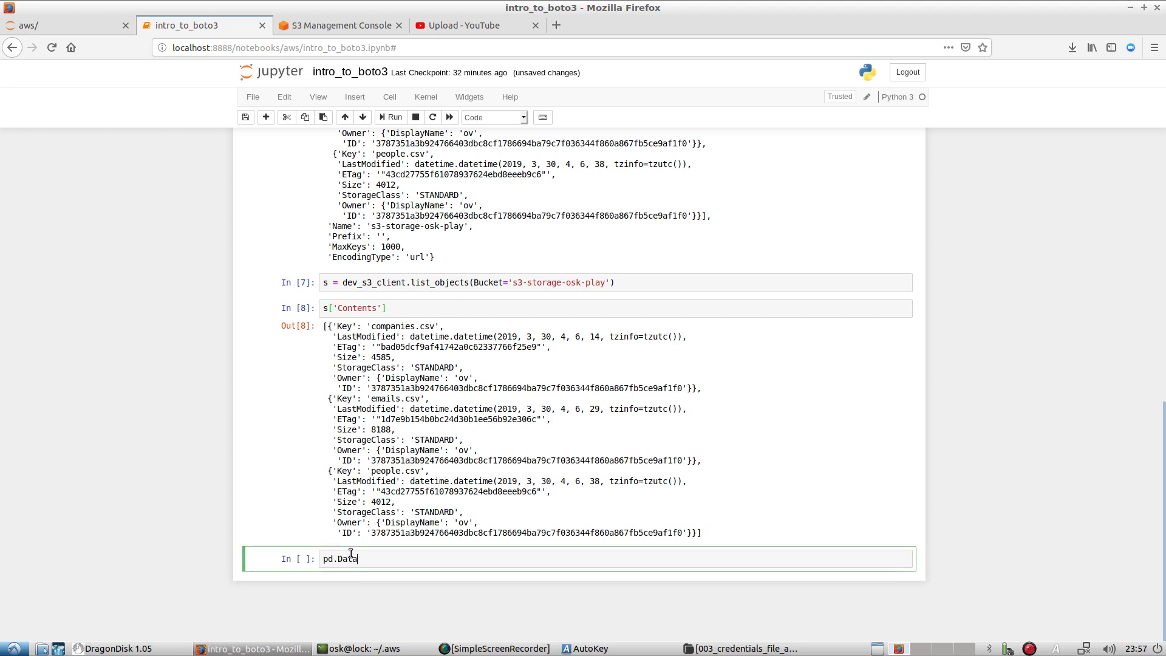
{"action": "type", "text": "Frame"}
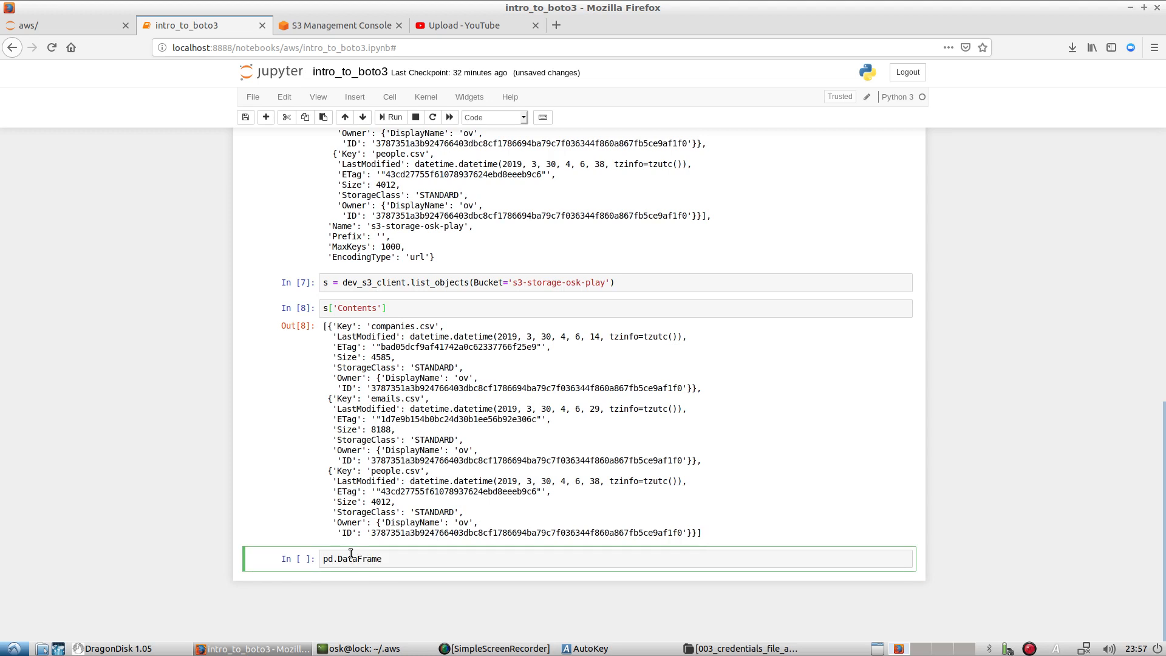
{"action": "type", "text": "()"}
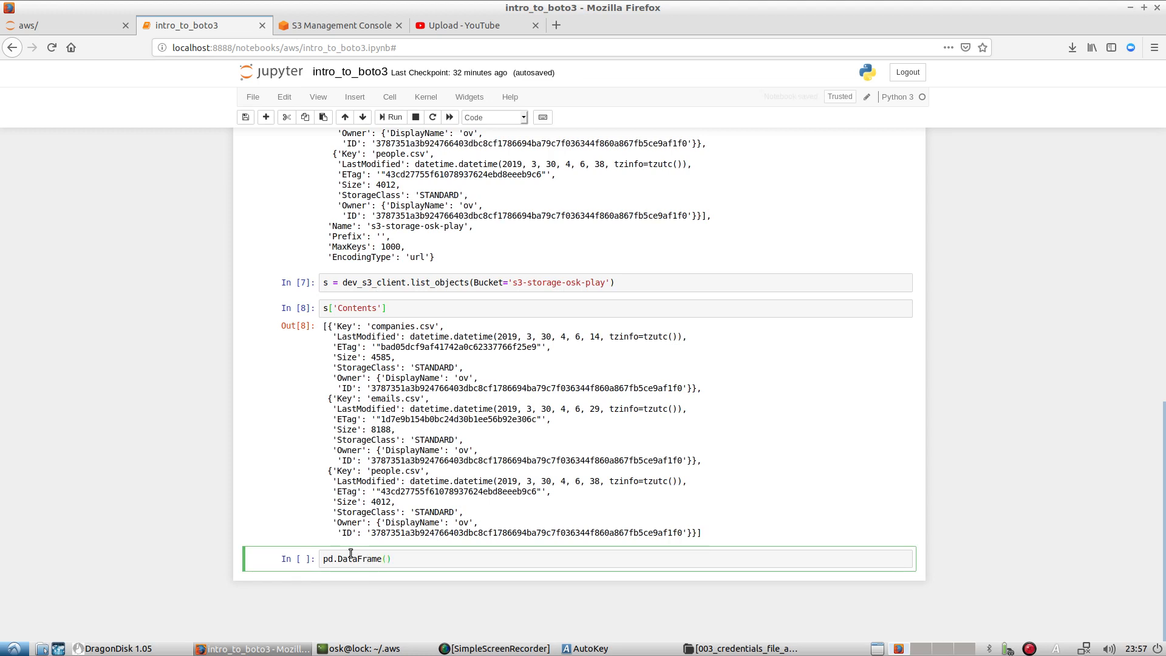
{"action": "type", "text": "s['Con"}
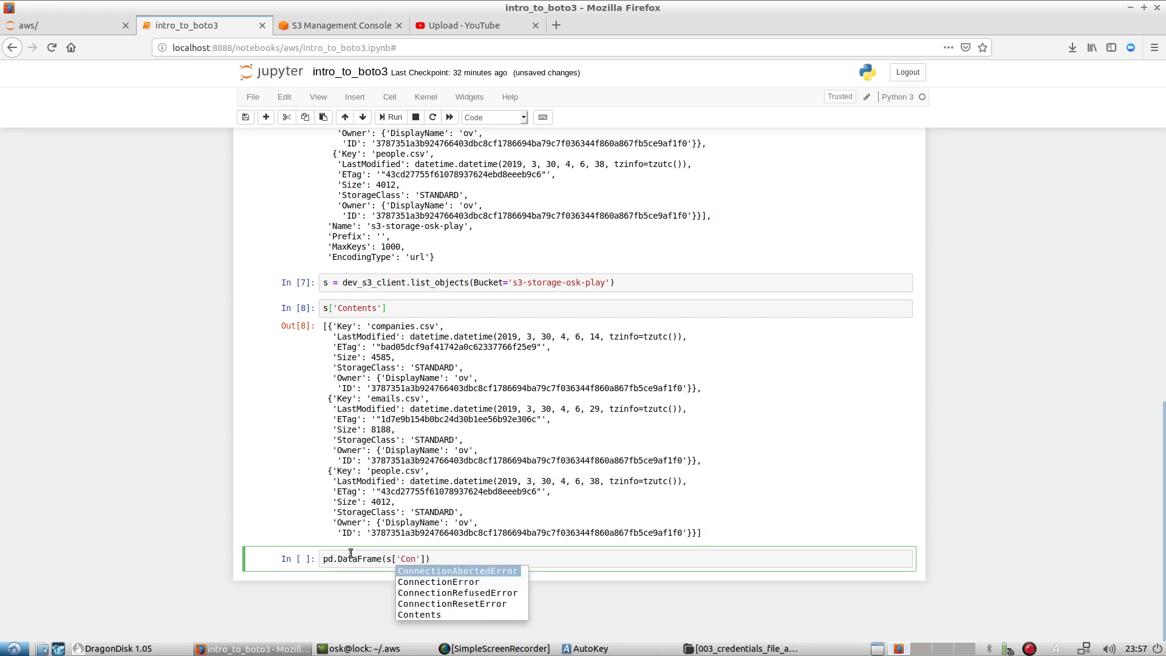
{"action": "left_click", "coordinate": [419, 614]}
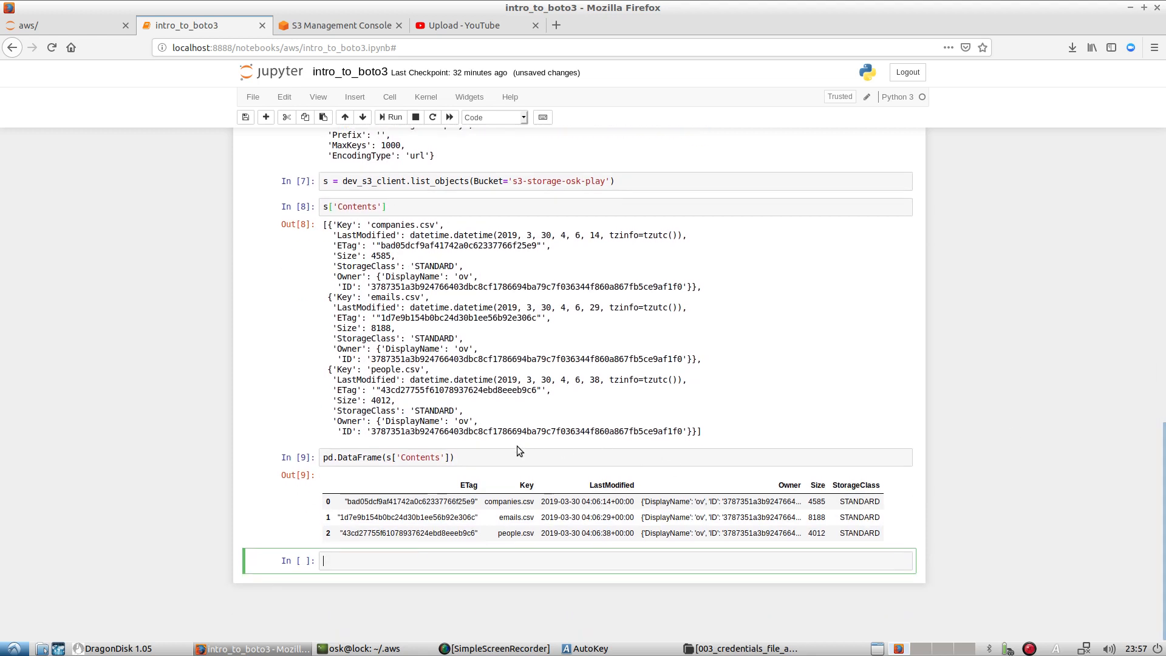
Append .to_csv('file_listing.csv') to the DataFrame line, run it, and open the file listing.
{"action": "type", "text": ".to"}
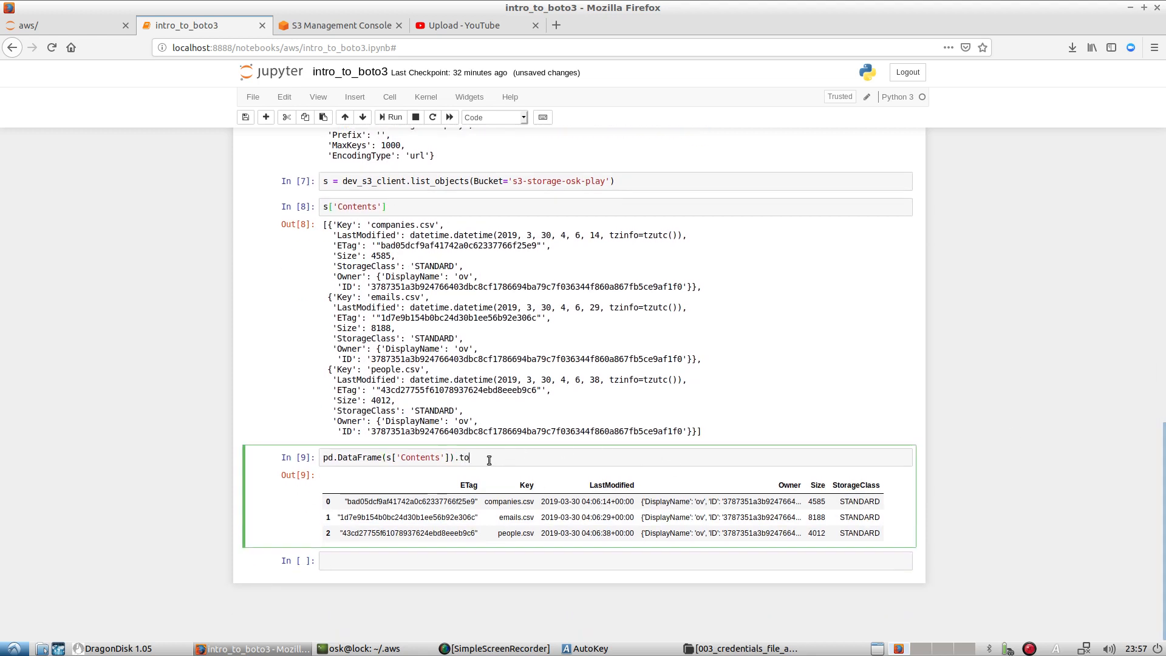
{"action": "type", "text": "_csv('')"}
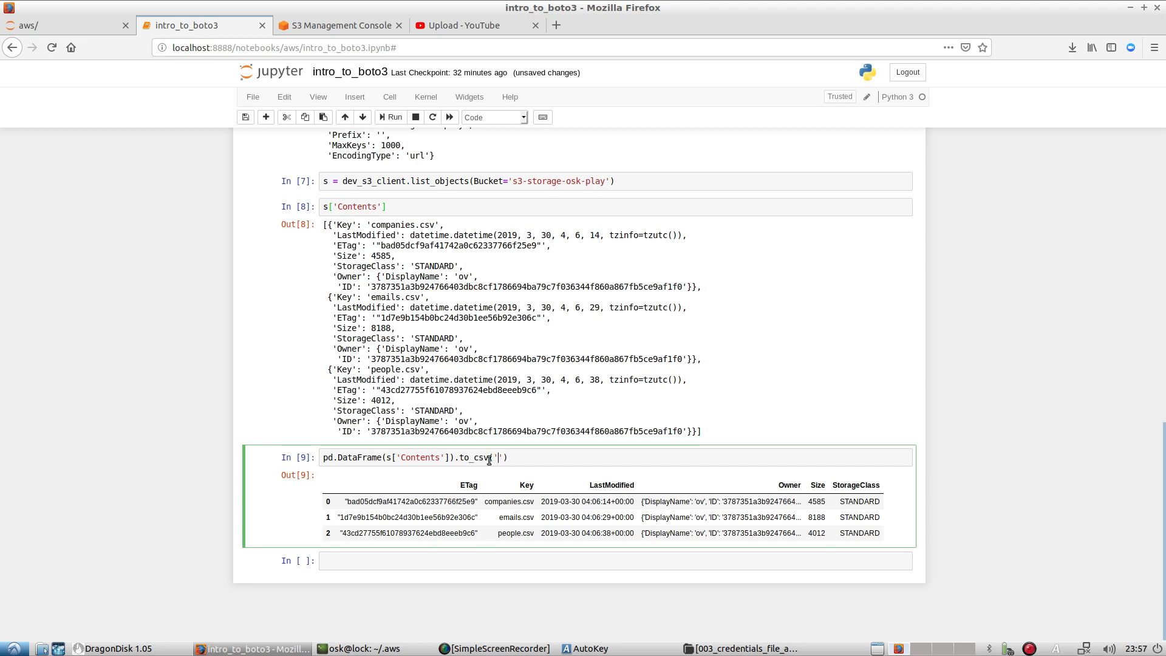
{"action": "type", "text": "file"}
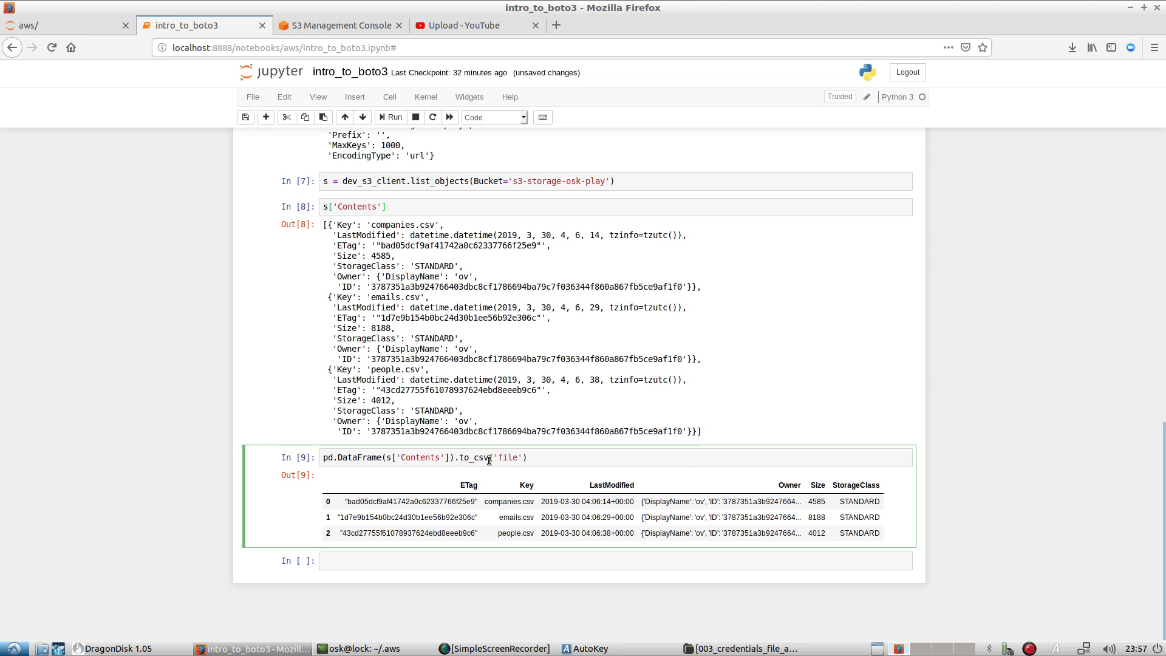
{"action": "type", "text": ".csv"}
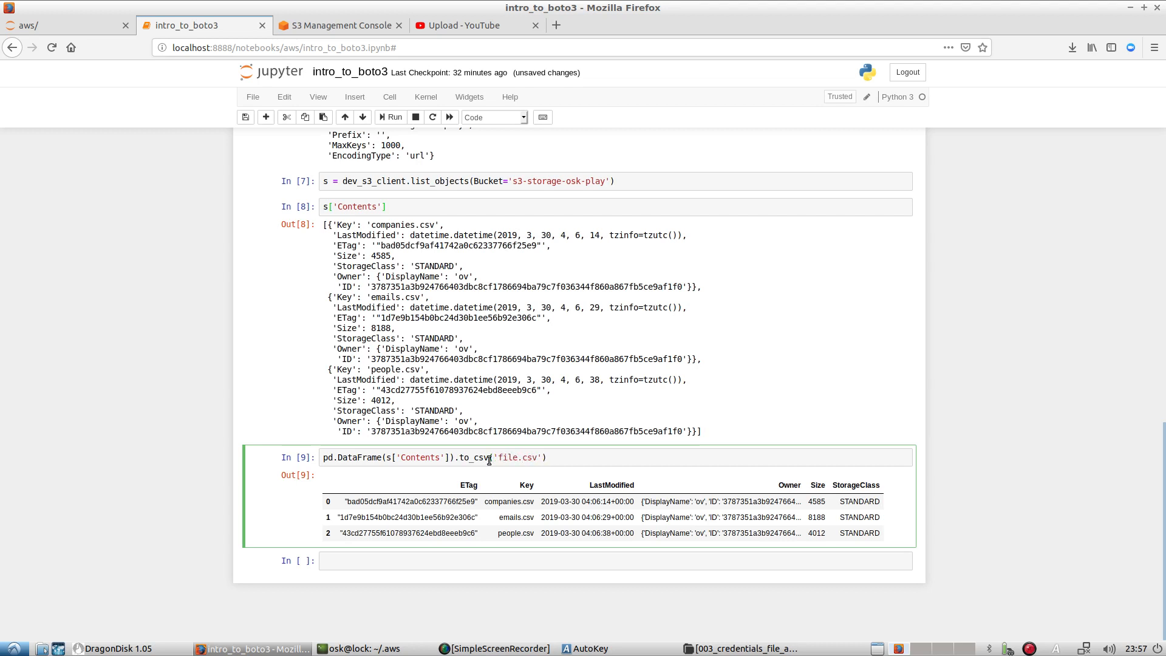
{"action": "double_click", "coordinate": [504, 457]}
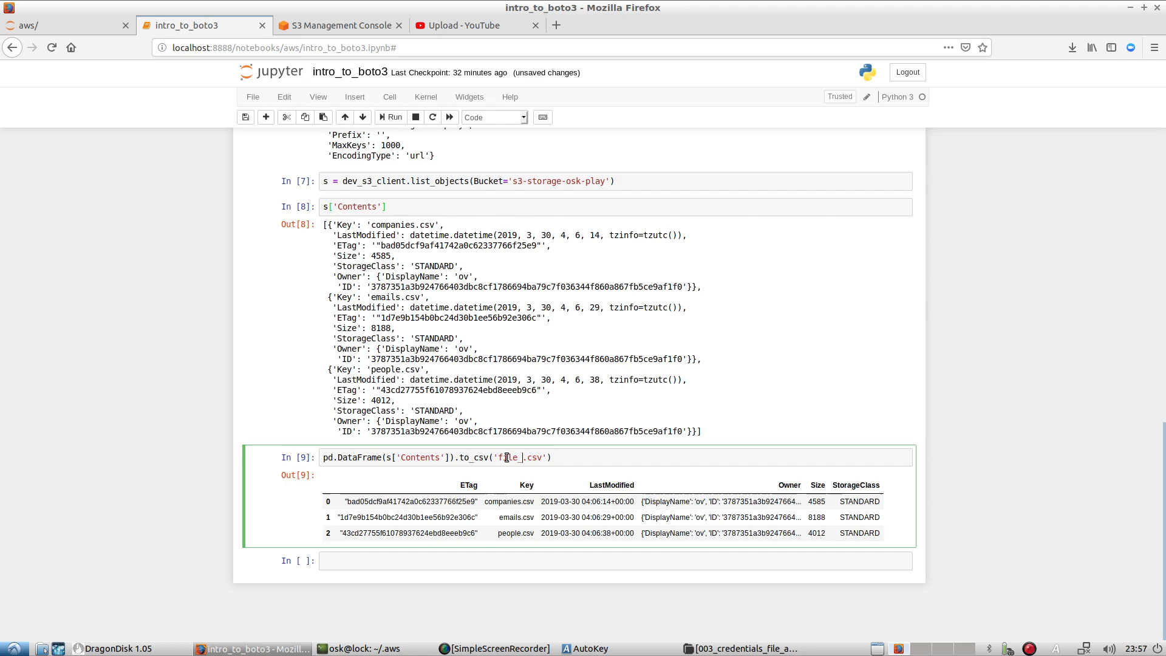
{"action": "type", "text": "_listing"}
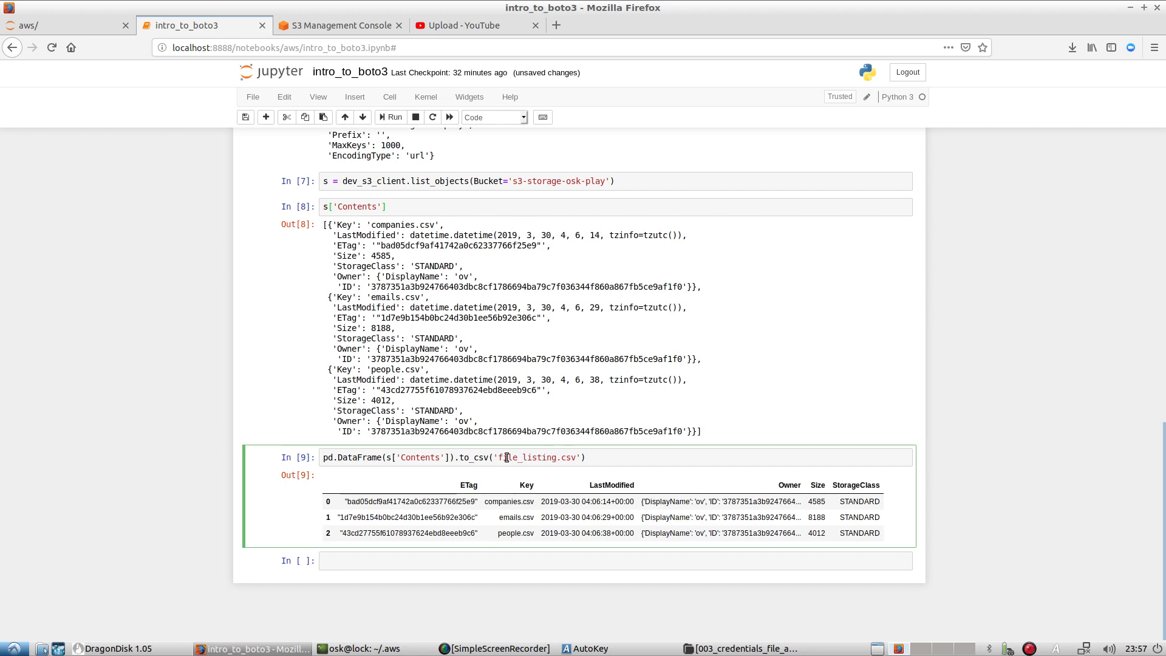
{"action": "left_click", "coordinate": [394, 117]}
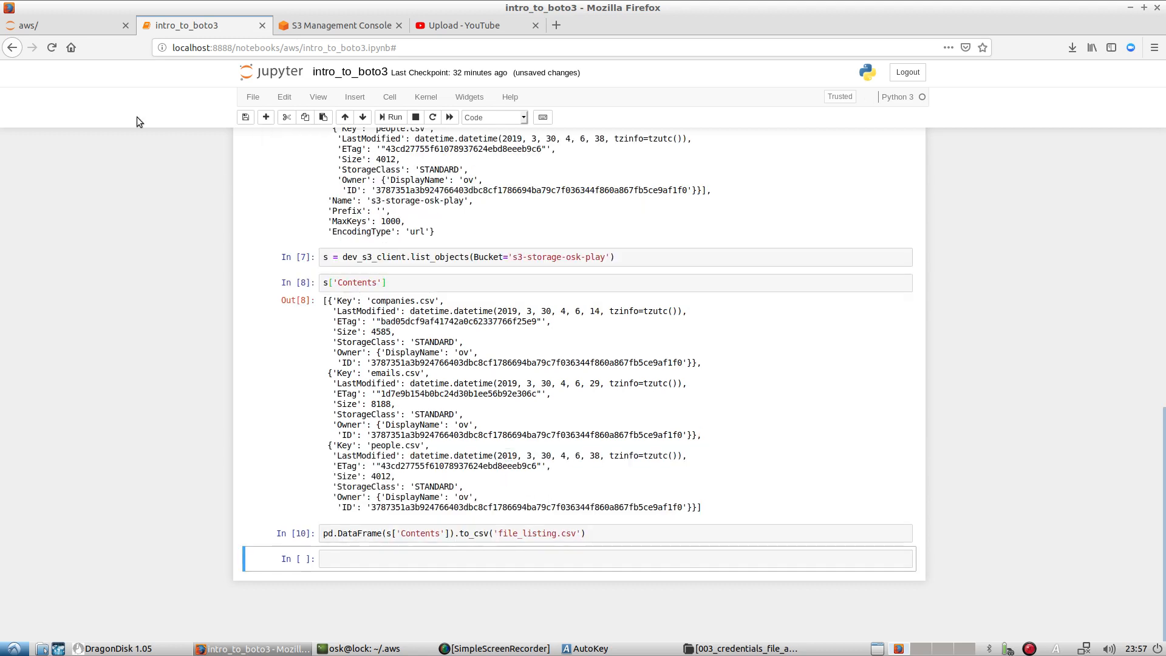
{"action": "left_click", "coordinate": [66, 24]}
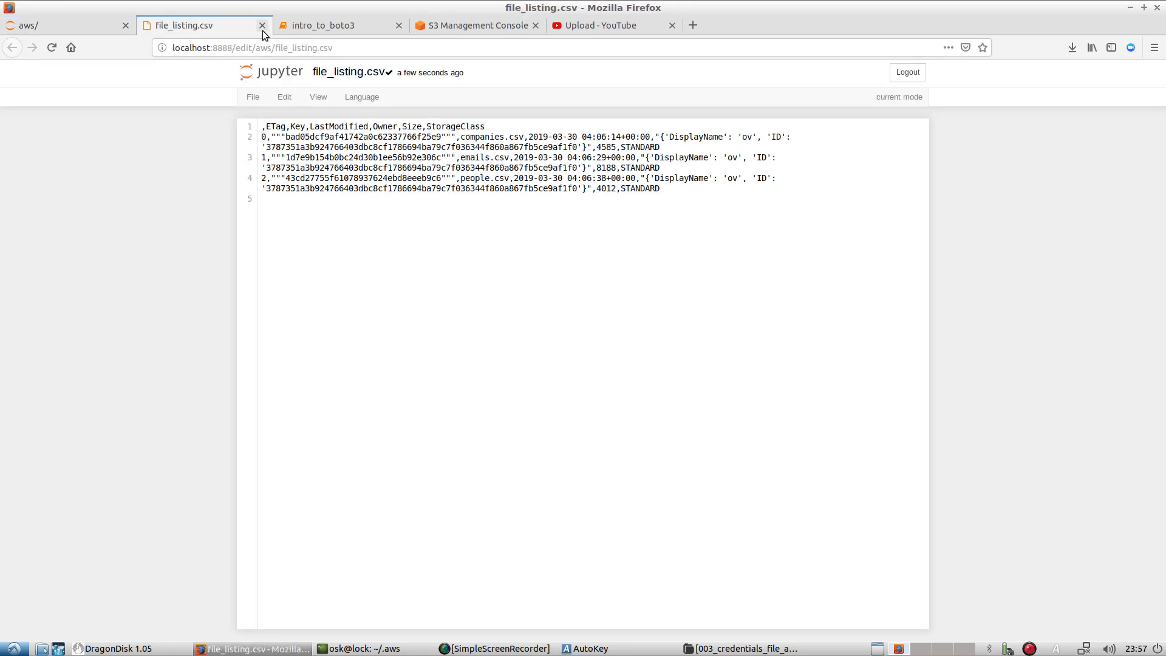
Close the file_listing.csv preview tab to return to the notebook.
{"action": "left_click", "coordinate": [262, 25]}
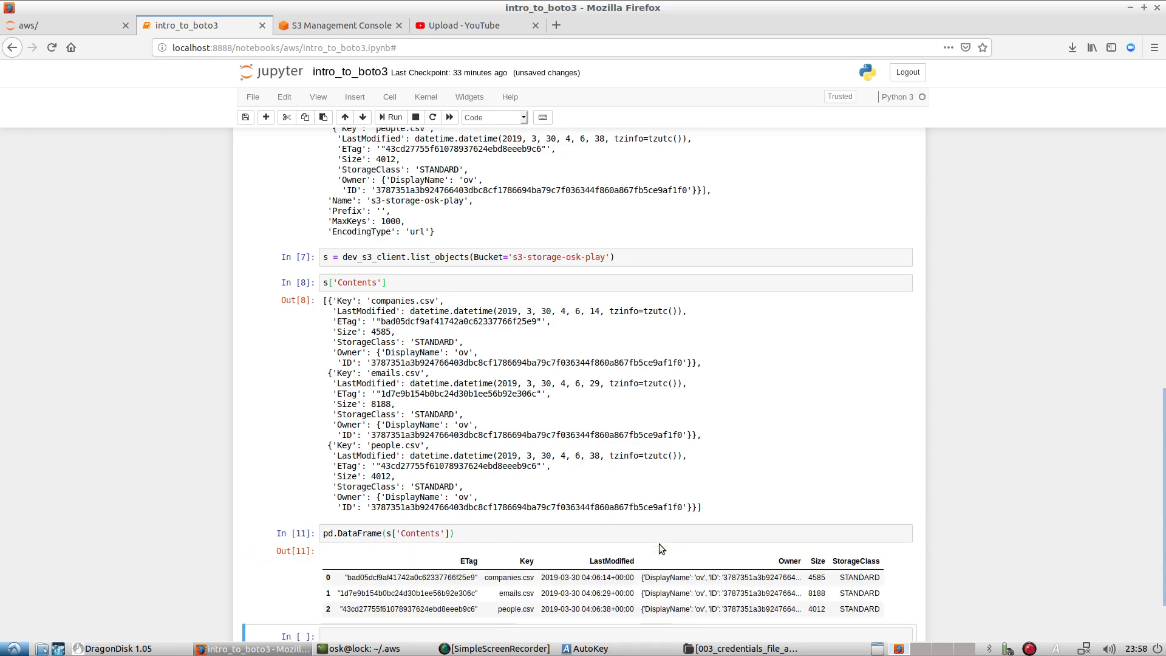
{"action": "scroll", "scroll_direction": "down", "scroll_amount": 3}
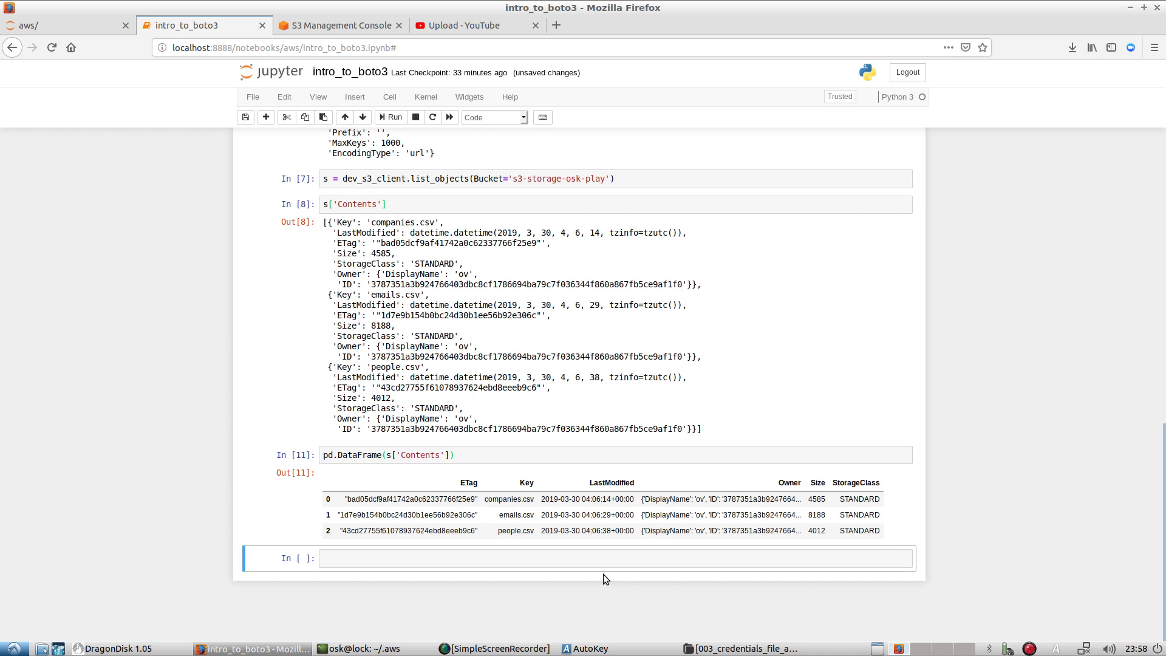
{"action": "mouse_move", "coordinate": [465, 571]}
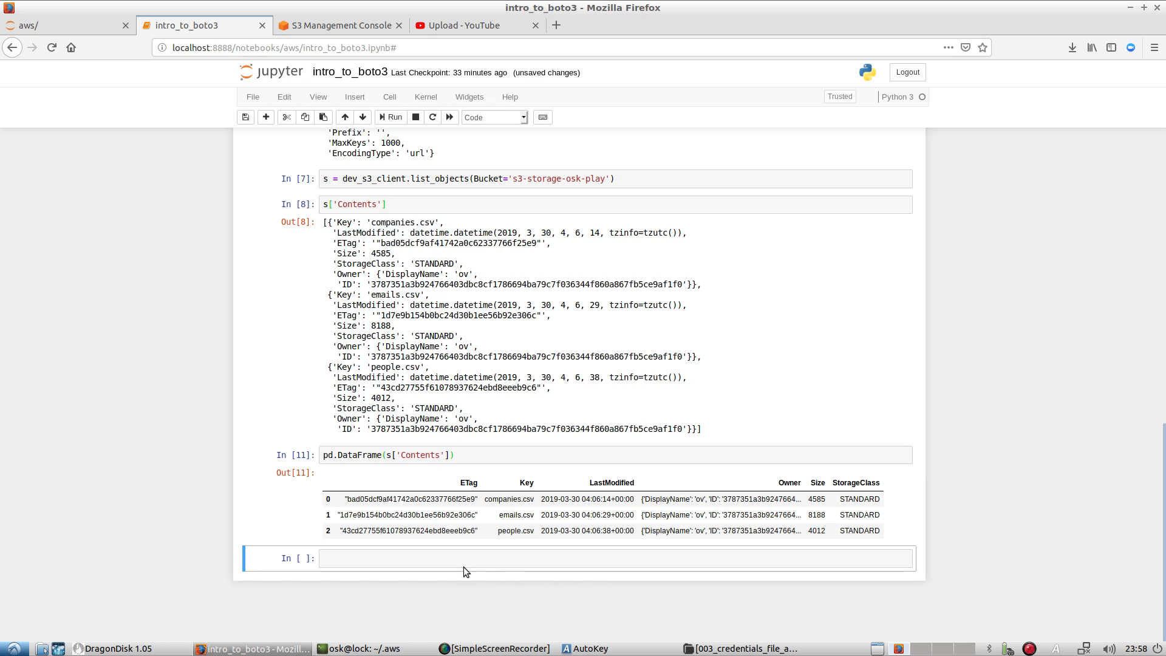
{"action": "left_click", "coordinate": [436, 559]}
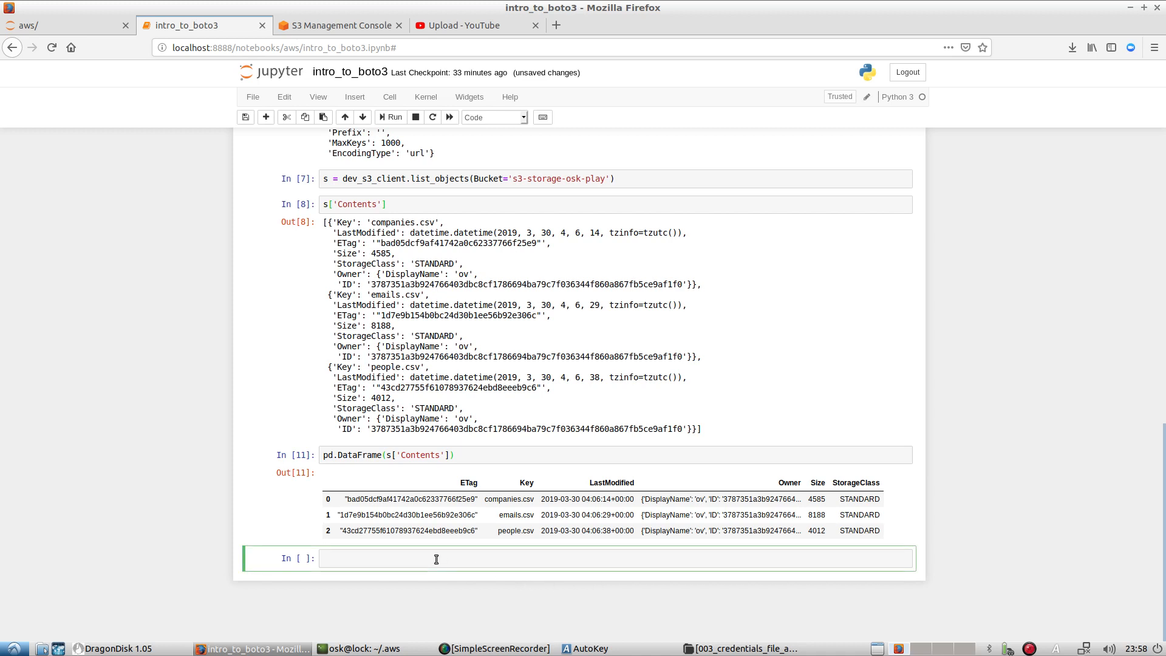
{"action": "left_click", "coordinate": [436, 559]}
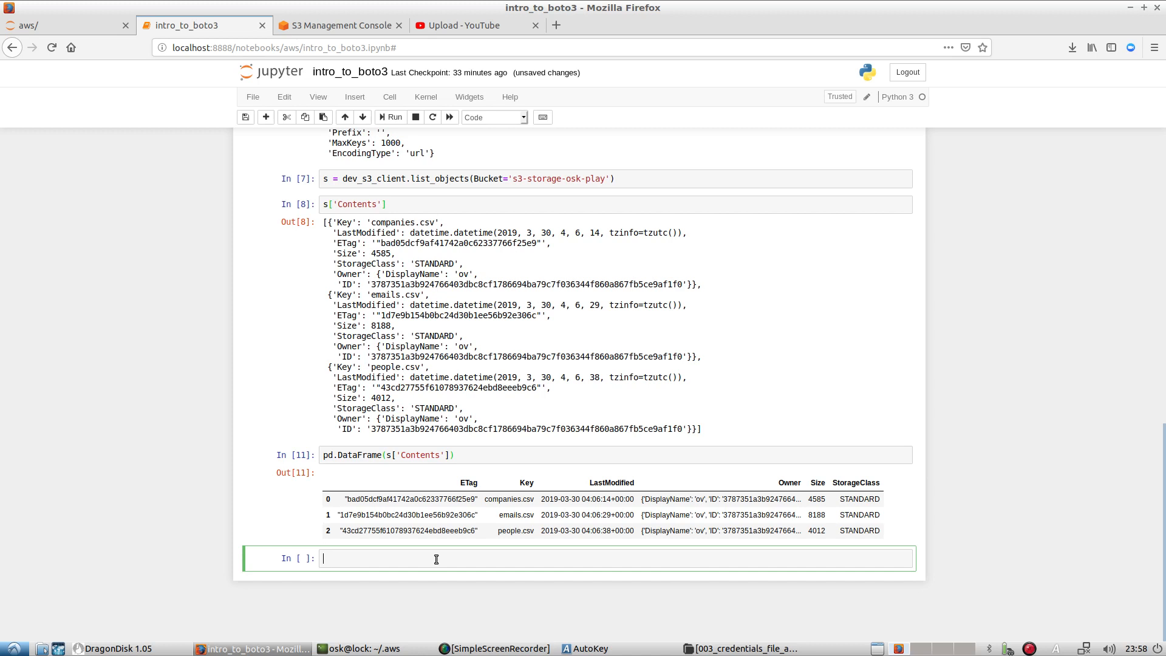